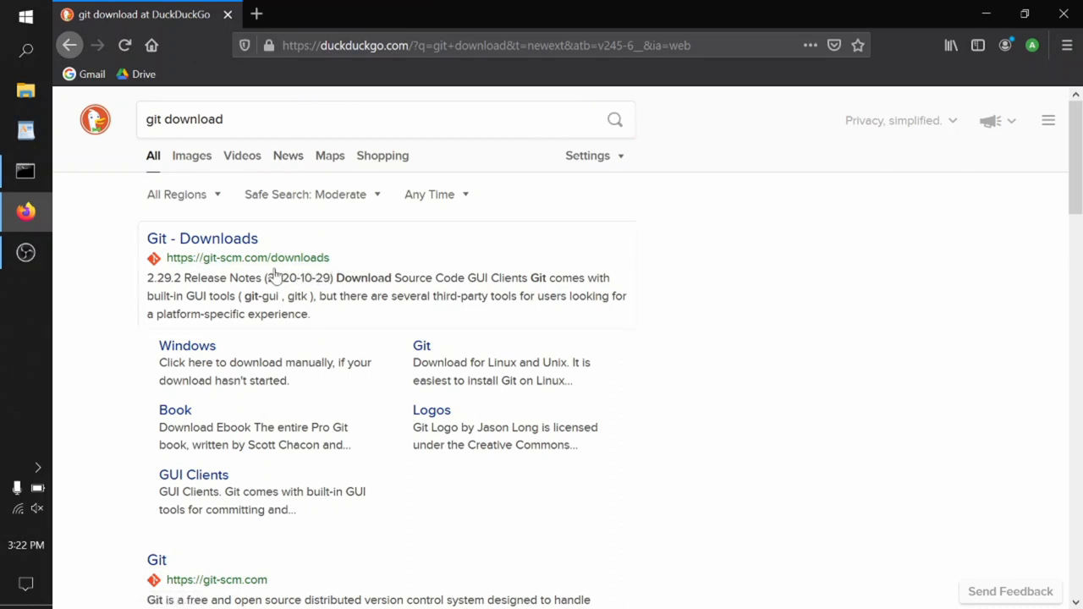
{"action": "mouse_move", "coordinate": [240, 252]}
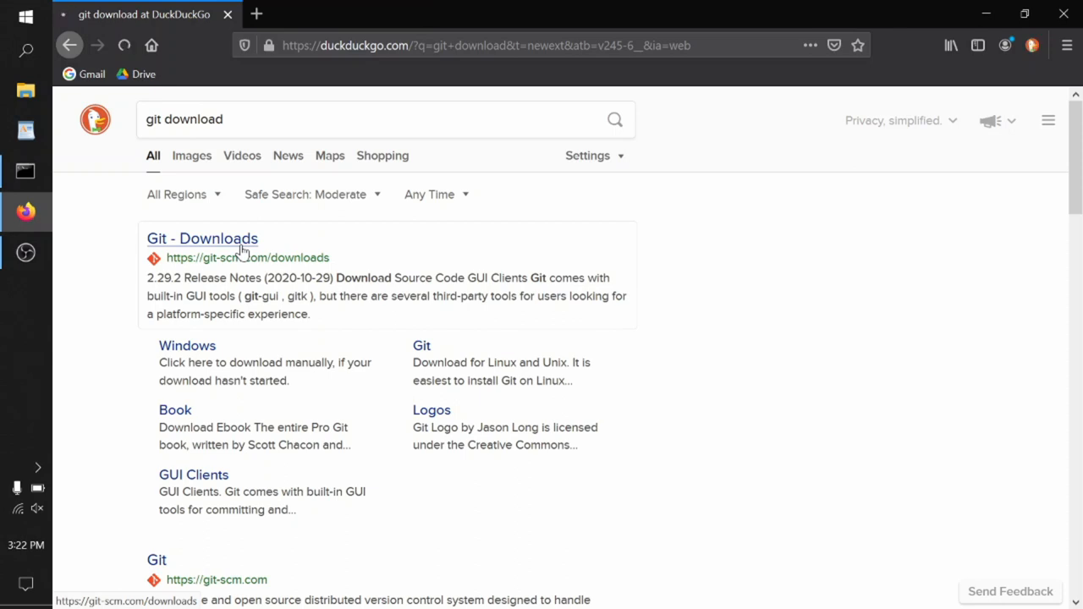
Step: Download the 64-bit Git for Windows 2.29.2 installer from git-scm.com and save it to disk
{"action": "left_click", "coordinate": [203, 237]}
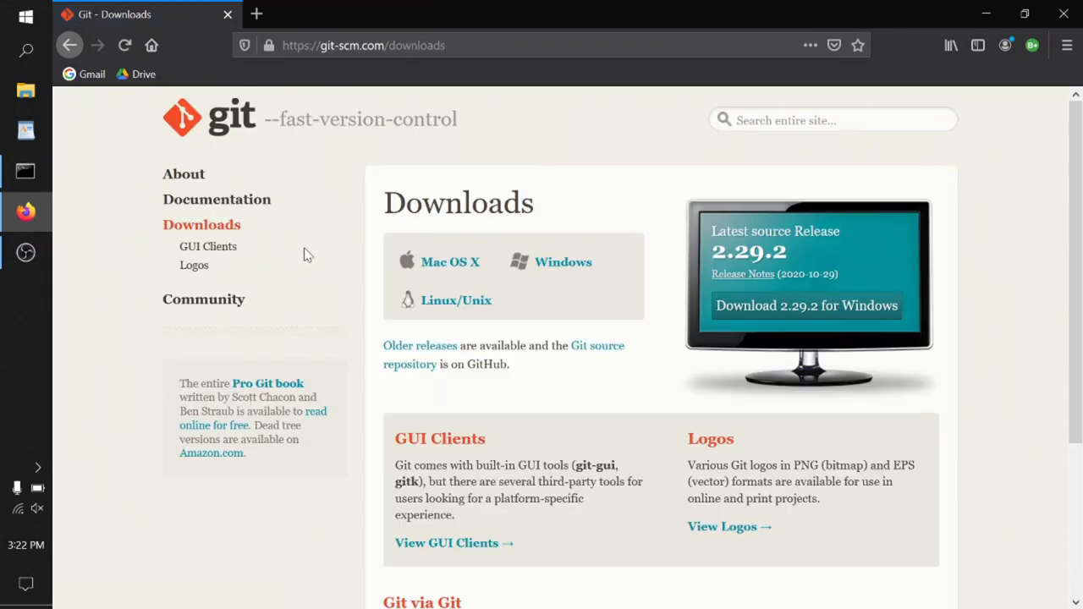
{"action": "mouse_move", "coordinate": [558, 269]}
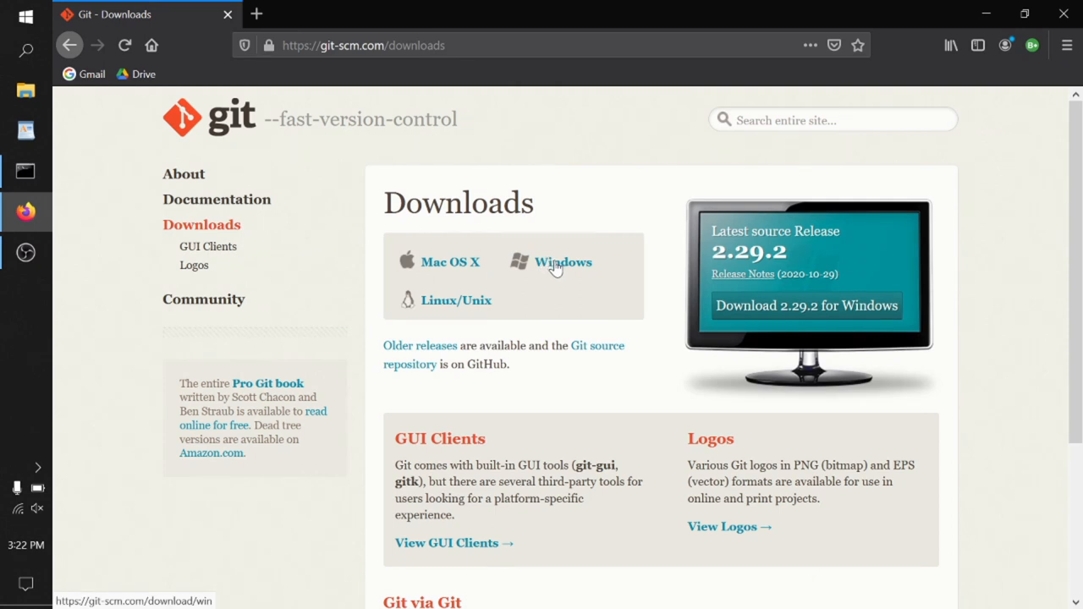
{"action": "left_click", "coordinate": [562, 261]}
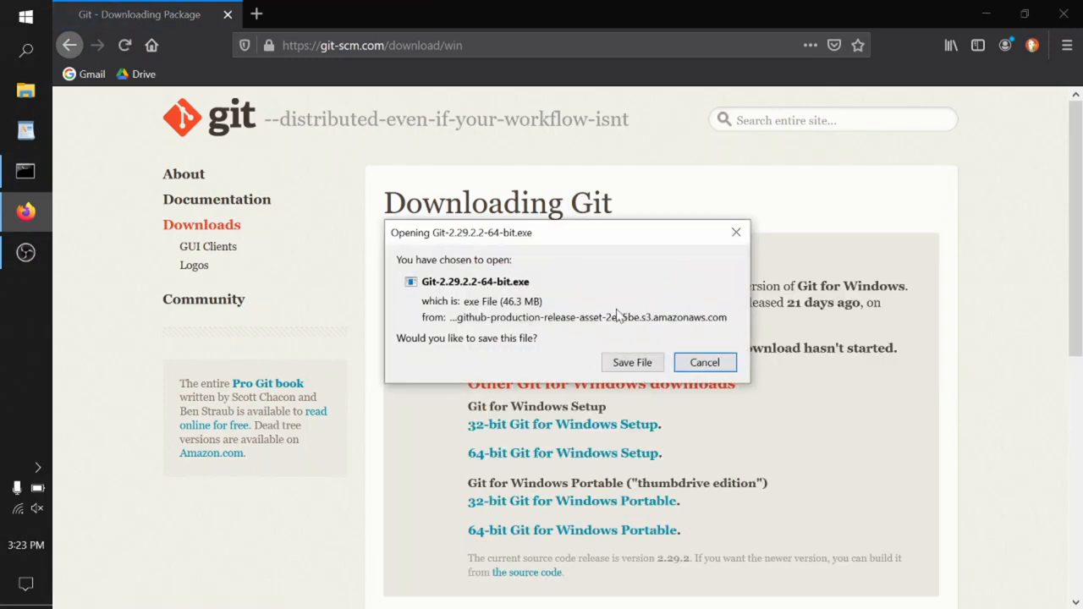
{"action": "mouse_move", "coordinate": [633, 362]}
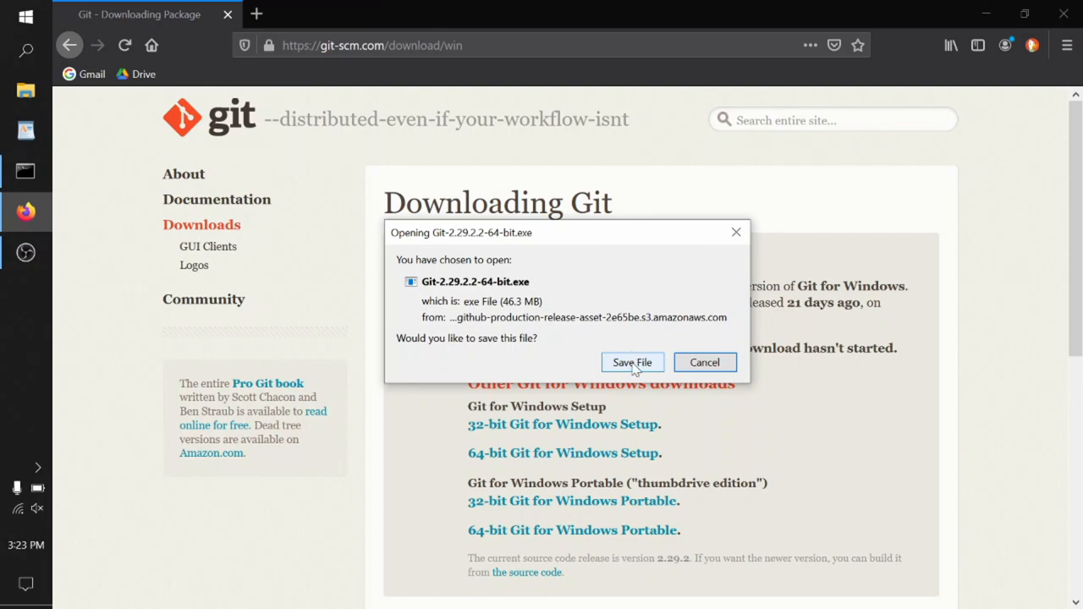
{"action": "left_click", "coordinate": [633, 363]}
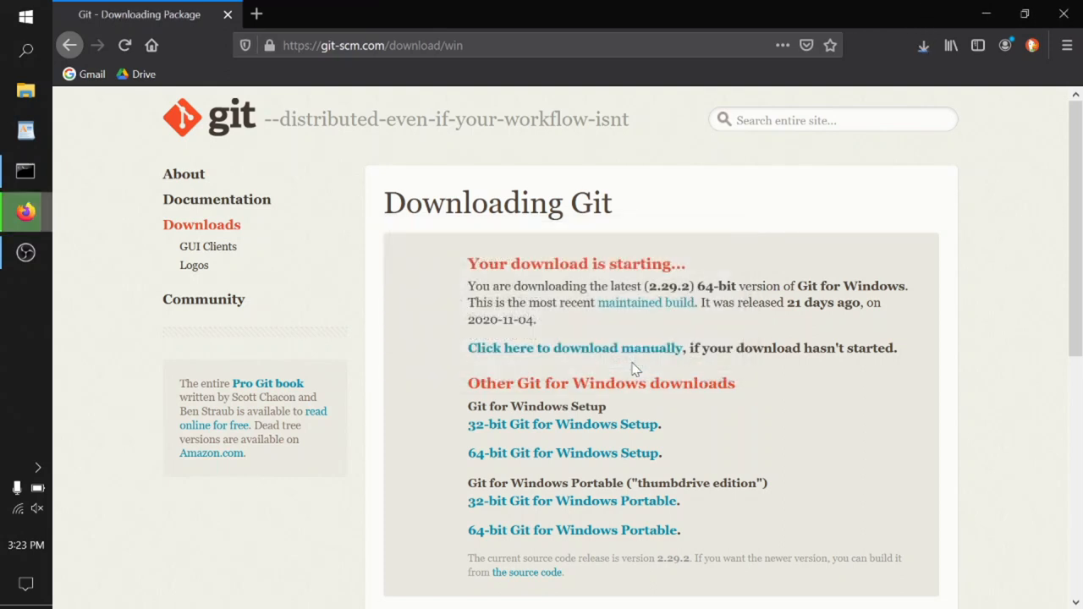
{"action": "mouse_move", "coordinate": [43, 105]}
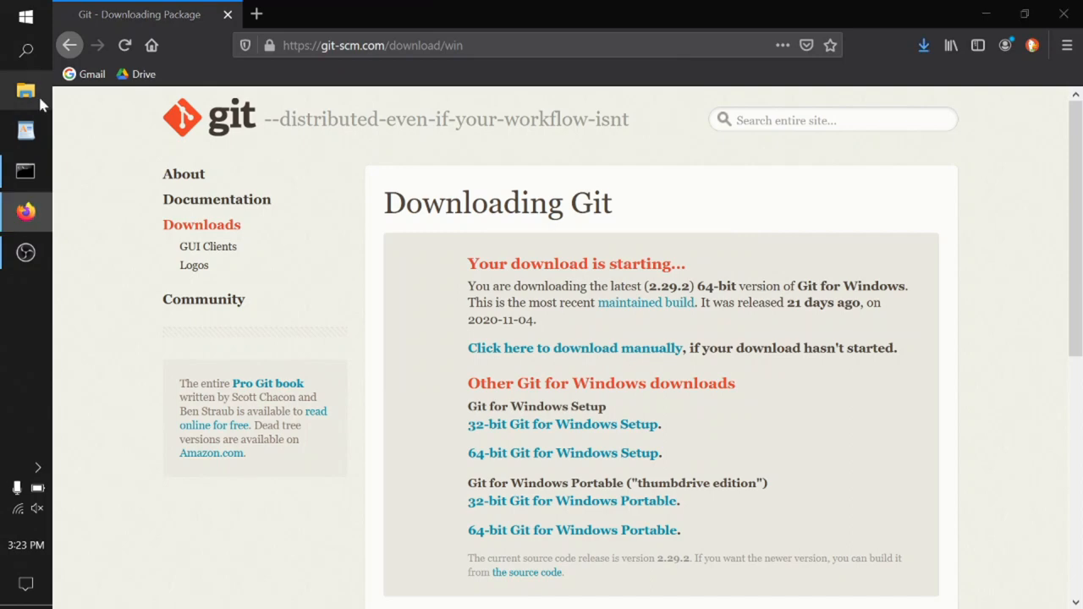
Step: Launch Git-2.29.2.2-64-bit.exe from the Downloads folder in File Explorer
{"action": "left_click", "coordinate": [26, 91]}
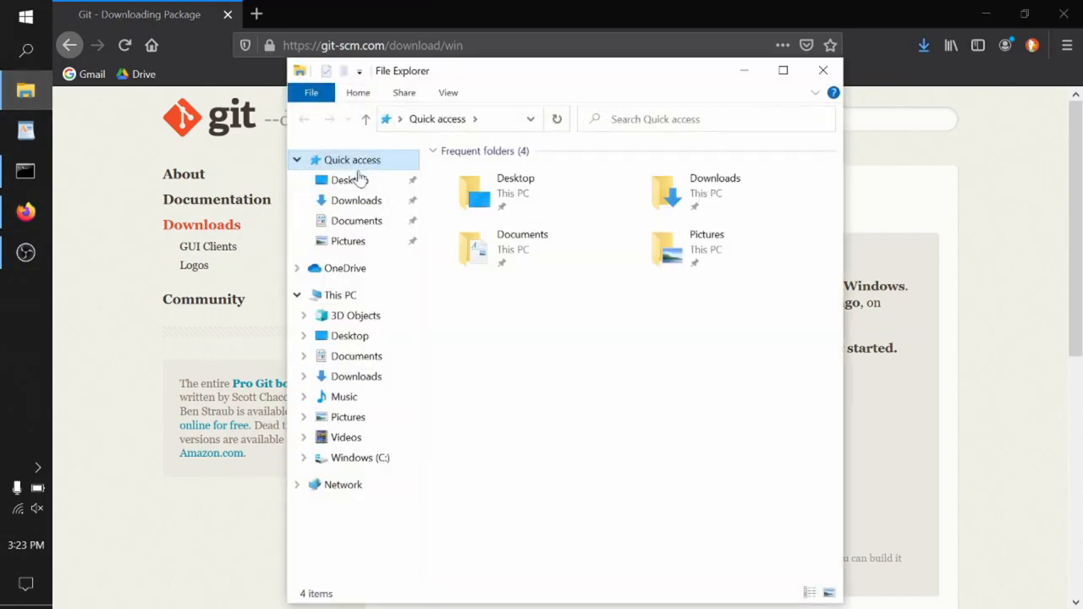
{"action": "mouse_move", "coordinate": [356, 207]}
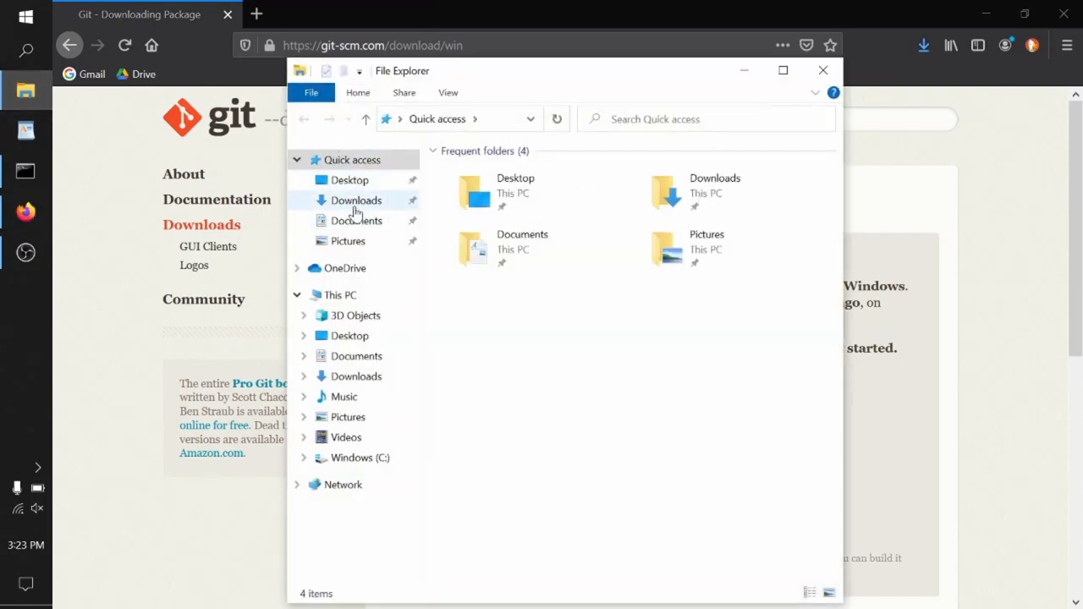
{"action": "left_click", "coordinate": [356, 200]}
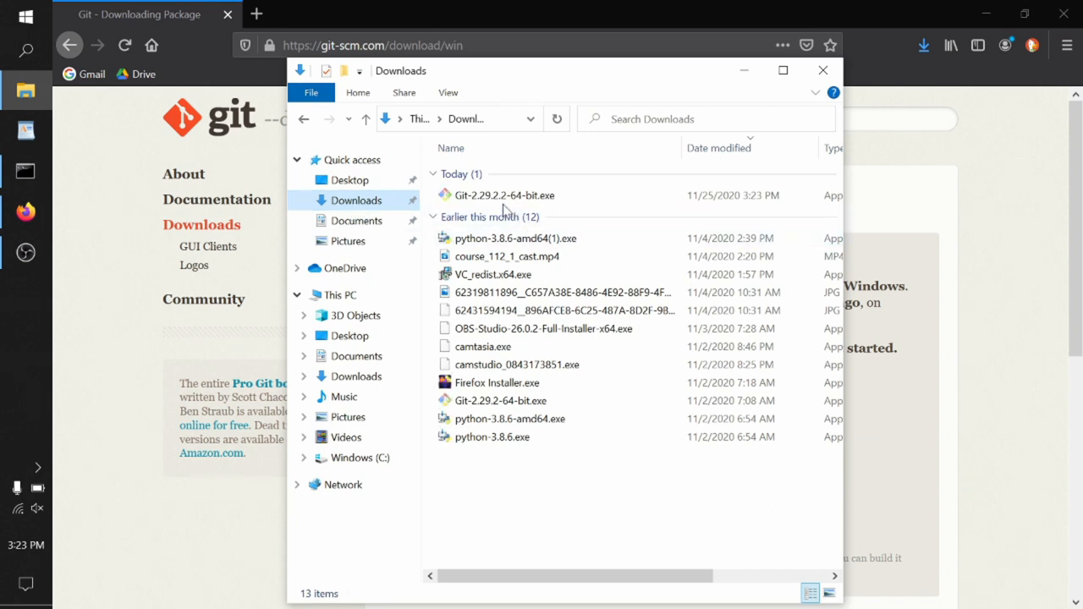
{"action": "mouse_move", "coordinate": [504, 200]}
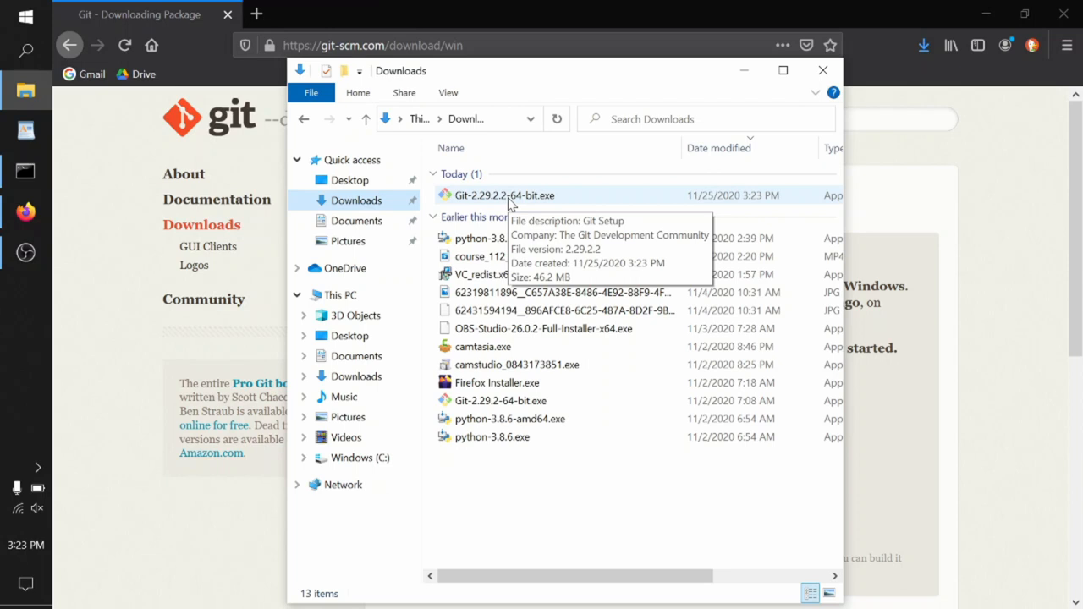
{"action": "double_click", "coordinate": [482, 196]}
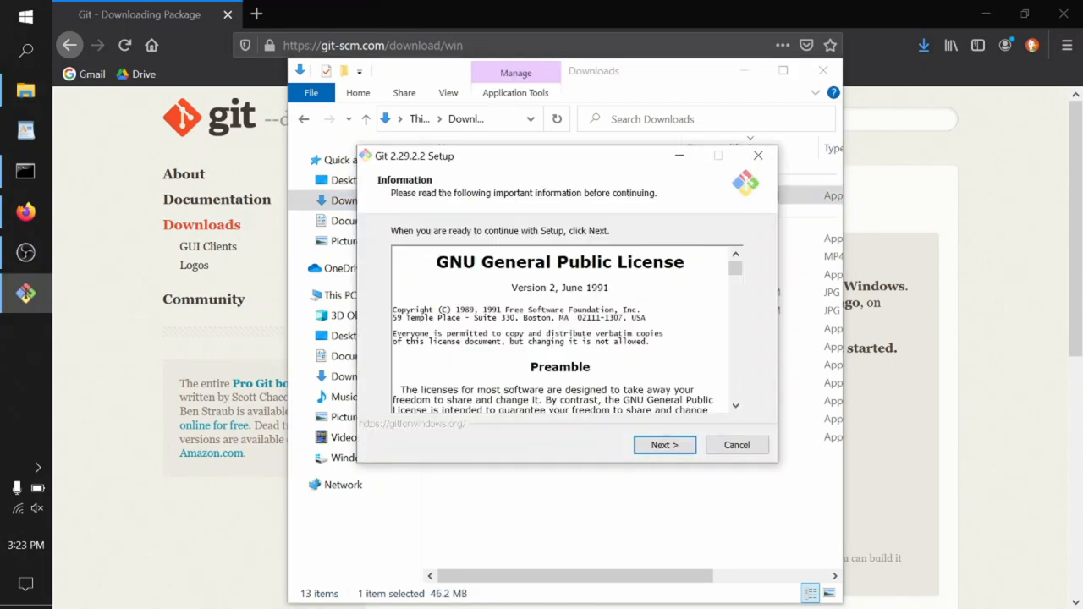
{"action": "mouse_move", "coordinate": [469, 518]}
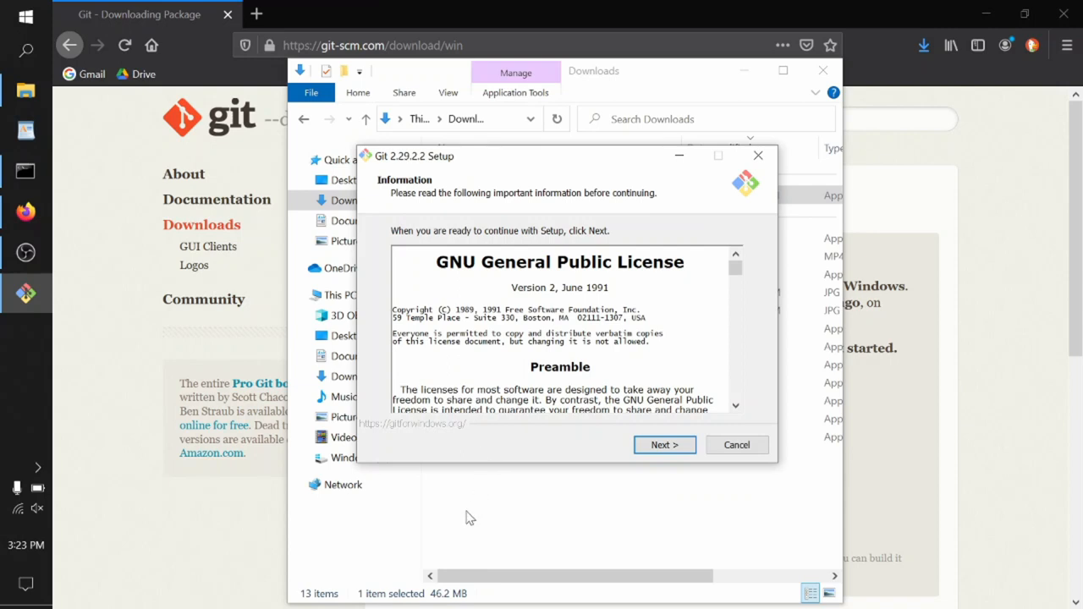
Step: Accept the license and keep the existing C:\Program Files\Git destination despite the Folder Exists prompt
{"action": "left_click", "coordinate": [663, 445]}
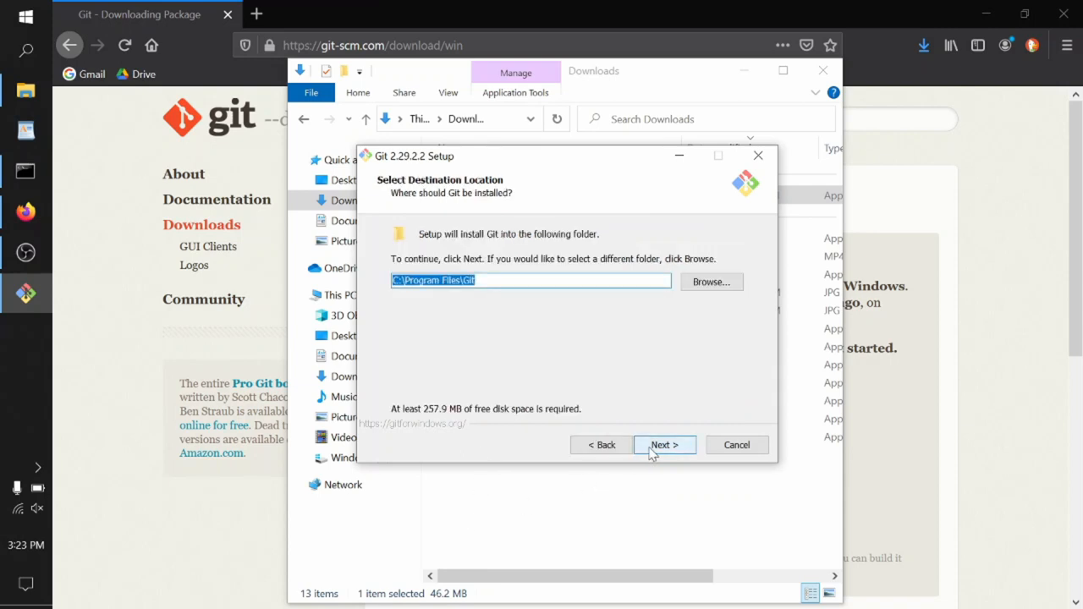
{"action": "mouse_move", "coordinate": [657, 453]}
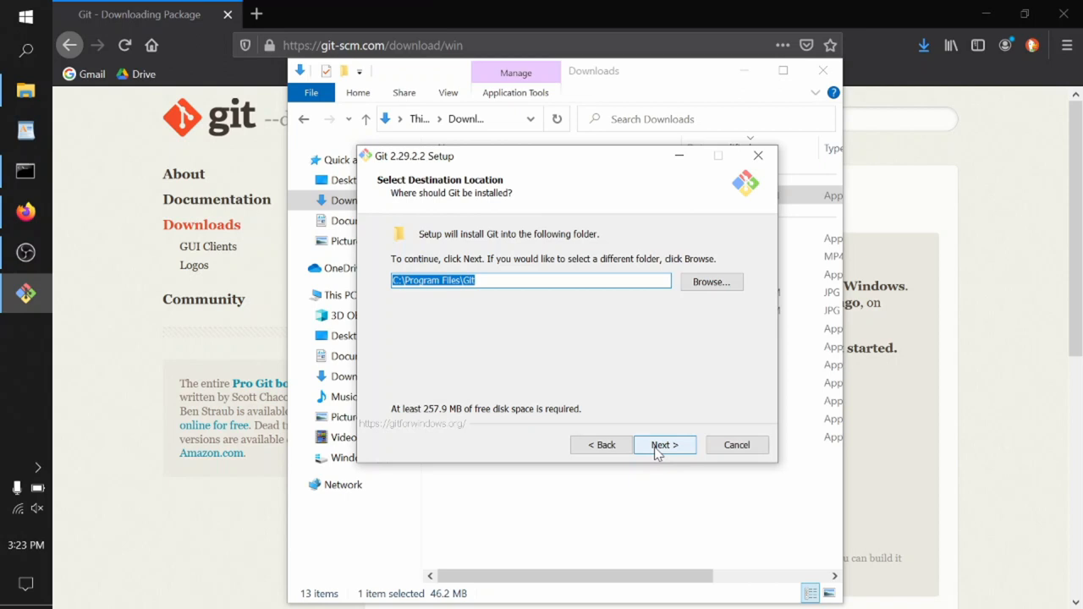
{"action": "left_click", "coordinate": [663, 444]}
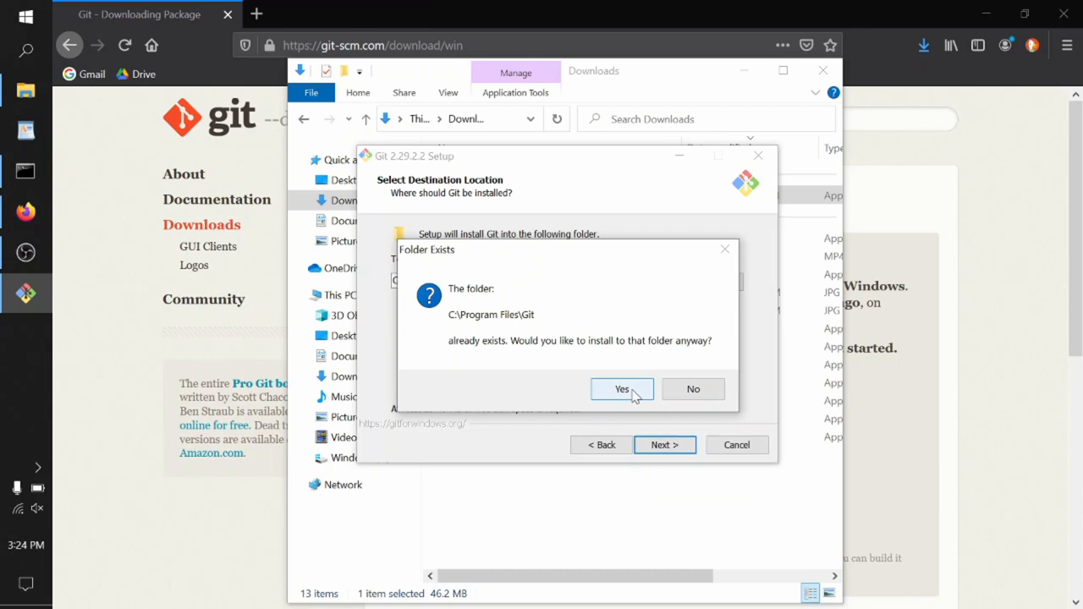
{"action": "left_click", "coordinate": [621, 389]}
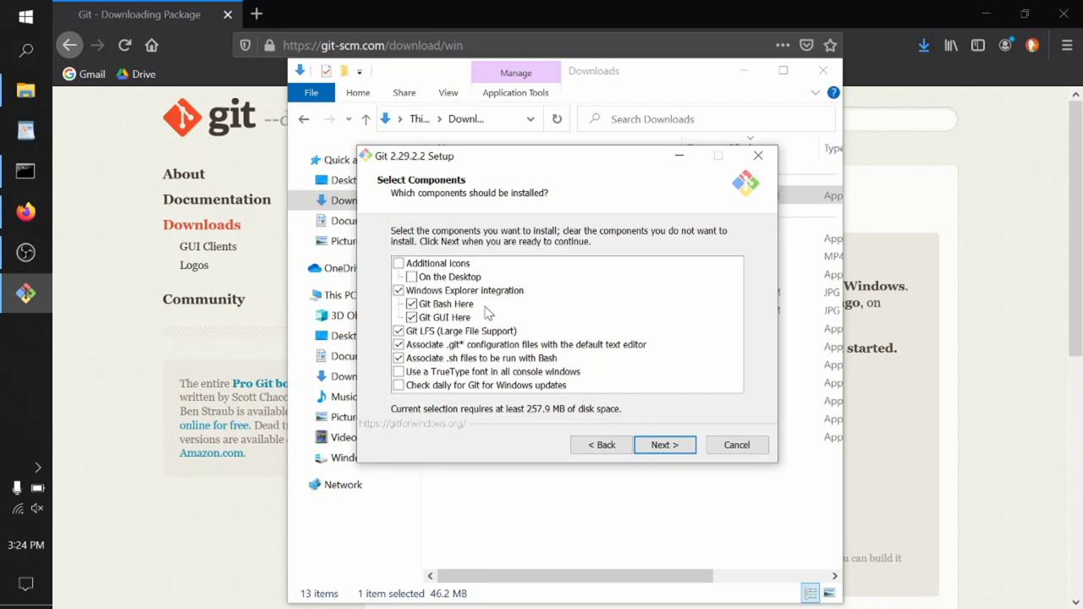
{"action": "mouse_move", "coordinate": [477, 322]}
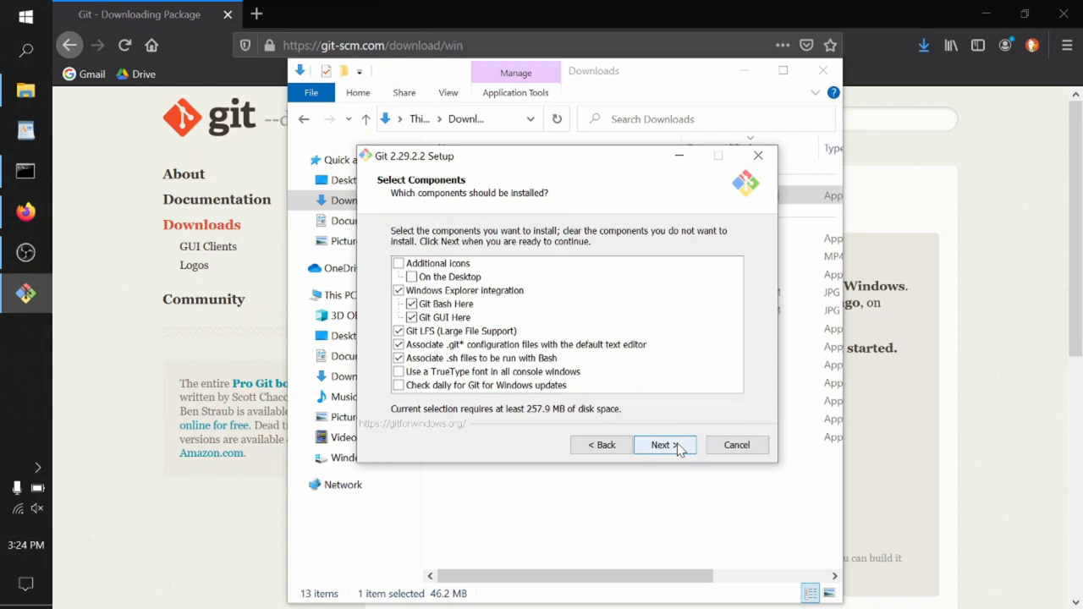
Step: Keep default components and shortcuts, then choose wordpad.exe under Windows NT\Accessories as Git's editor
{"action": "left_click", "coordinate": [664, 445]}
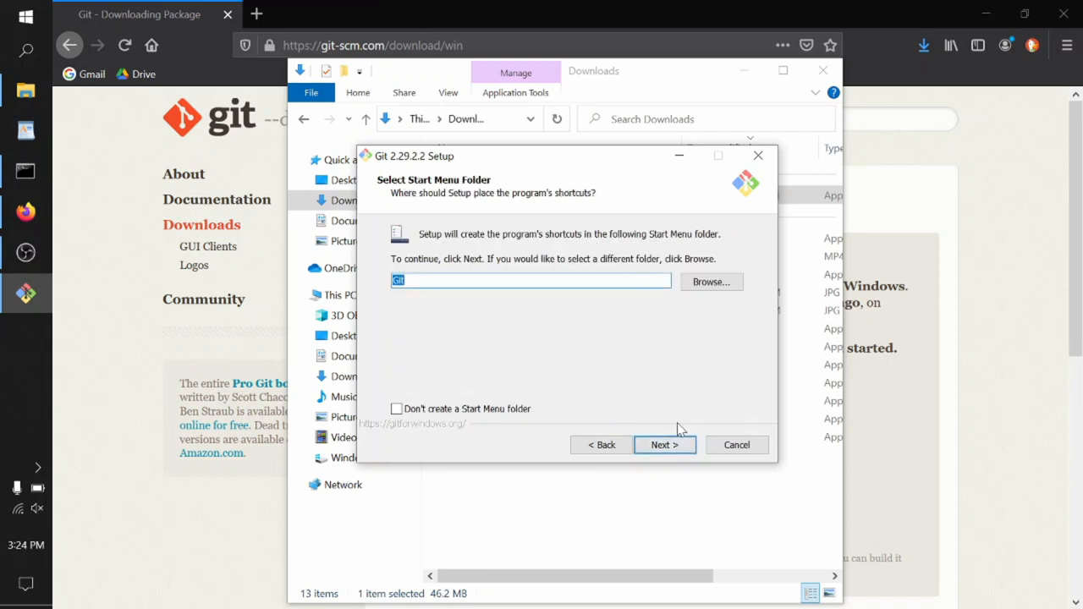
{"action": "mouse_move", "coordinate": [667, 446]}
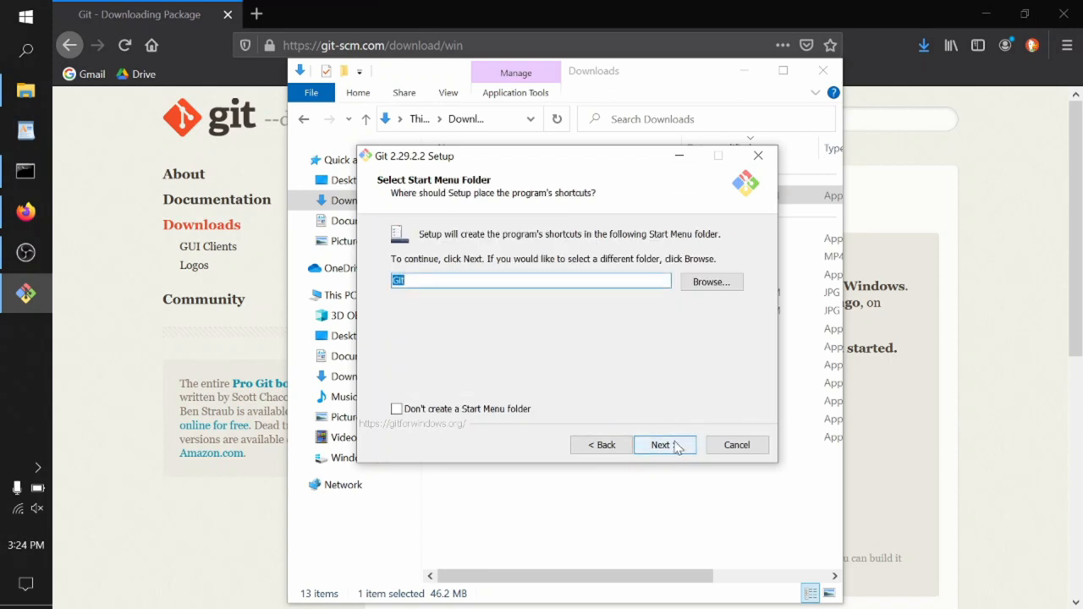
{"action": "left_click", "coordinate": [666, 444]}
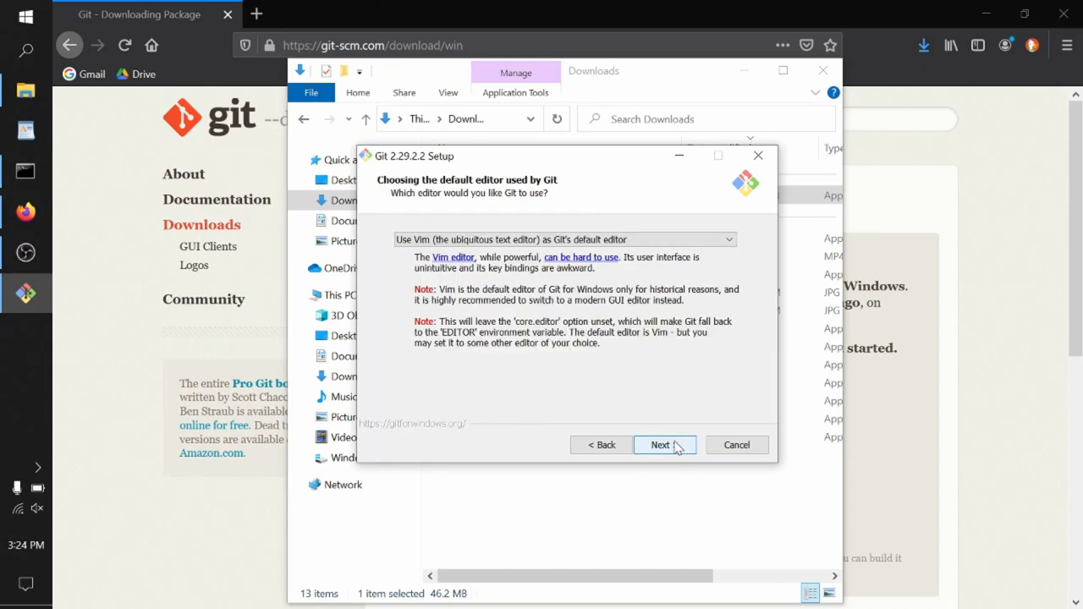
{"action": "mouse_move", "coordinate": [702, 258]}
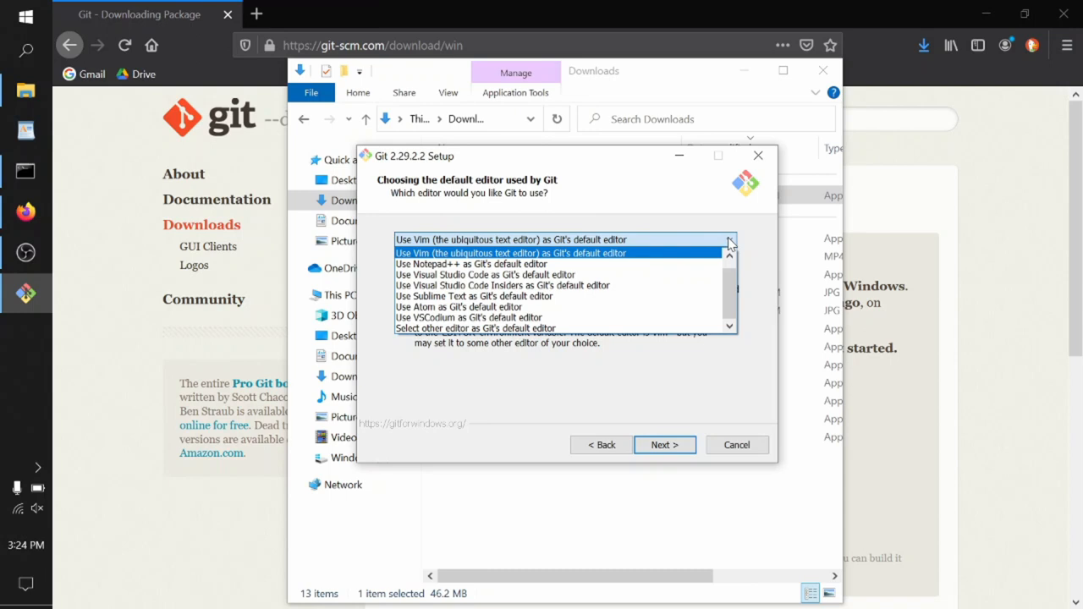
{"action": "mouse_move", "coordinate": [606, 284]}
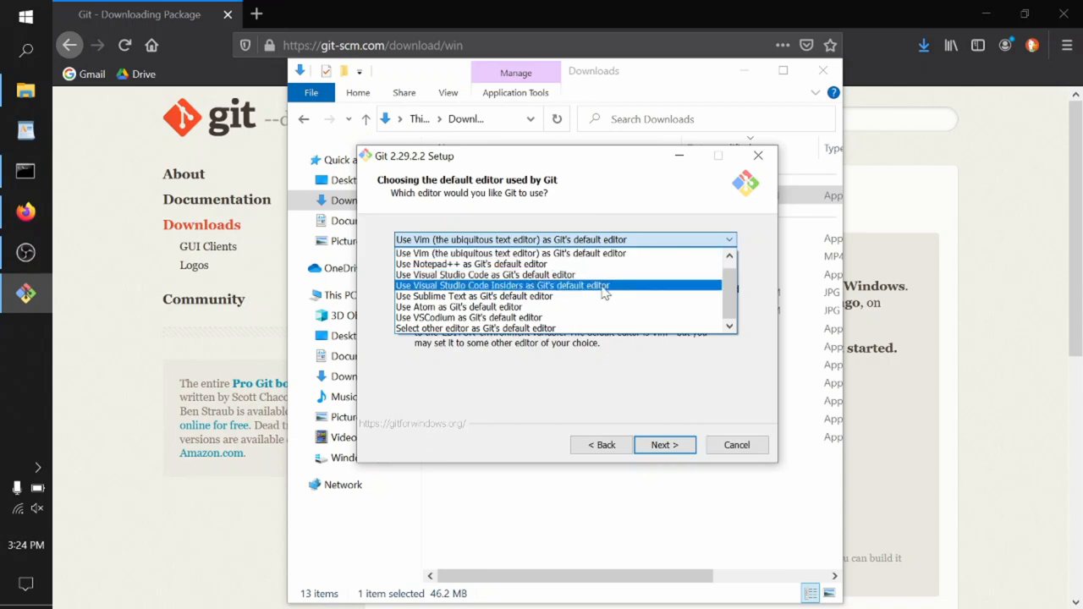
{"action": "mouse_move", "coordinate": [579, 318]}
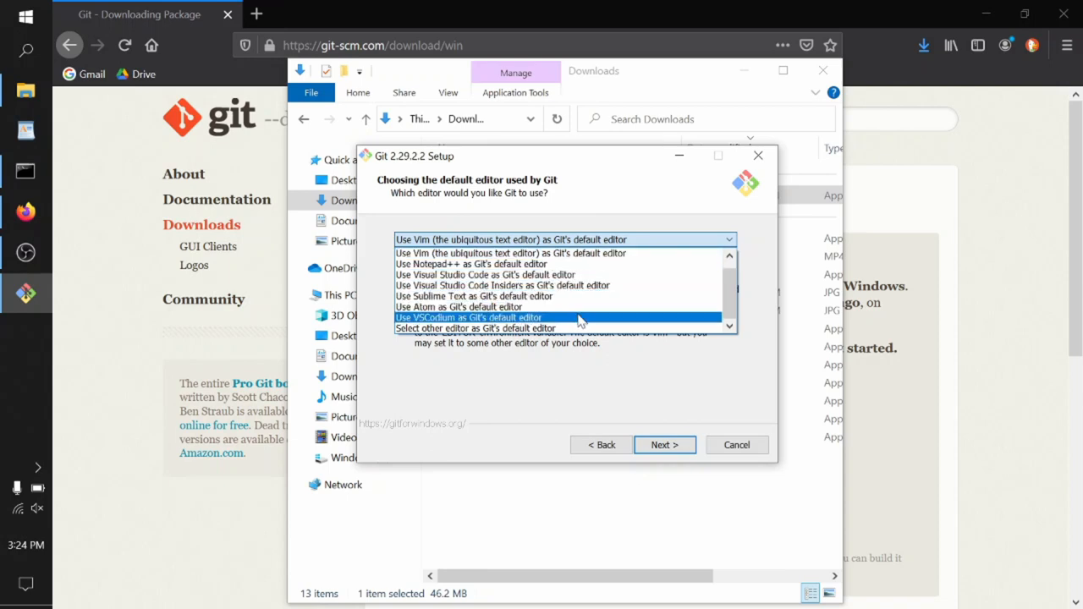
{"action": "mouse_move", "coordinate": [576, 328]}
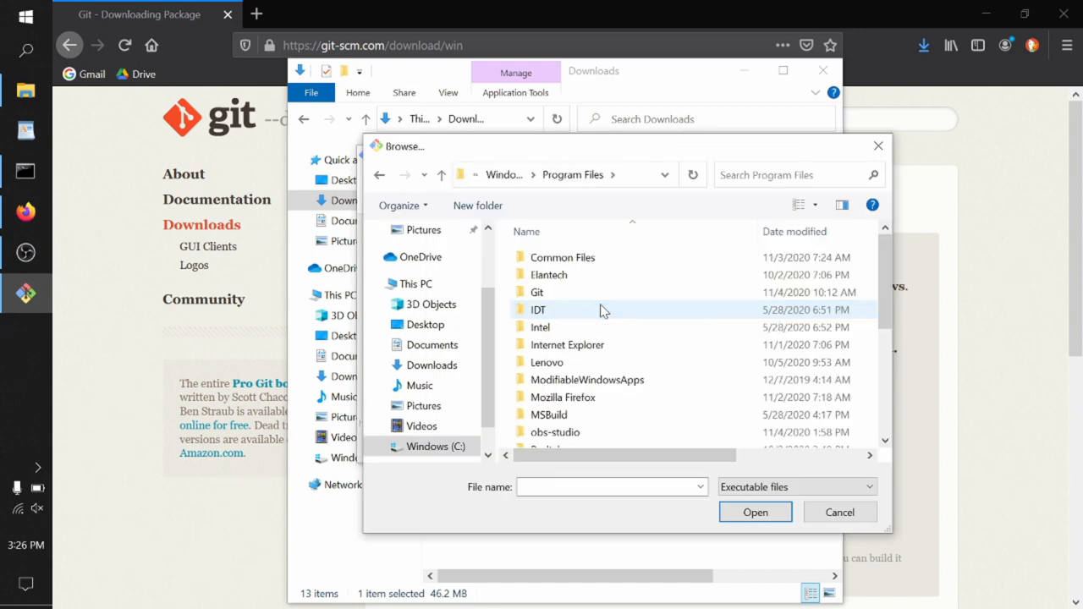
{"action": "scroll", "scroll_direction": "down", "scroll_amount": 3}
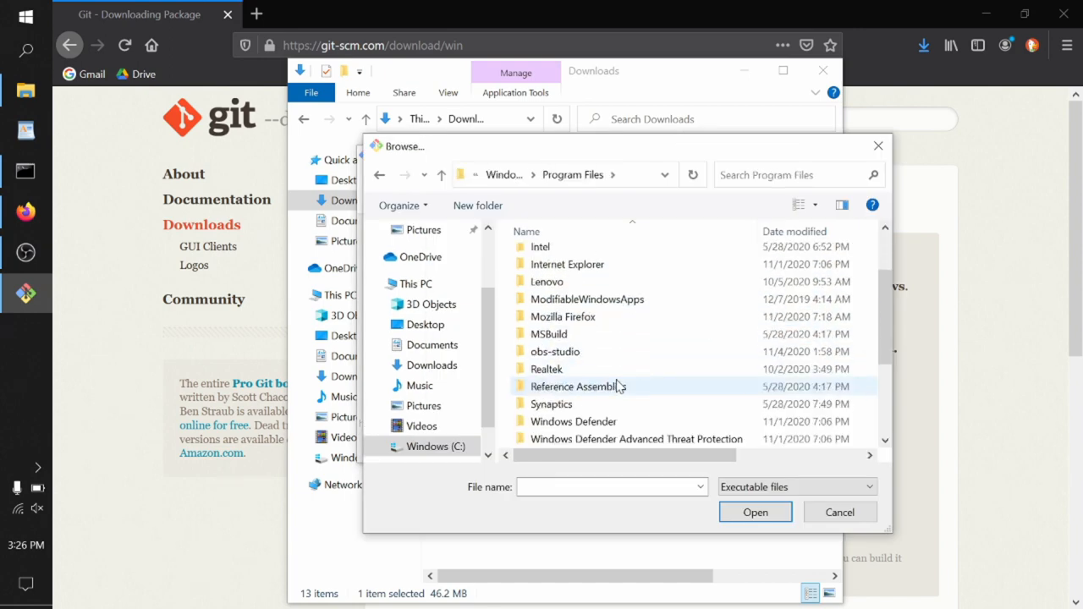
{"action": "scroll", "scroll_direction": "down", "scroll_amount": 3}
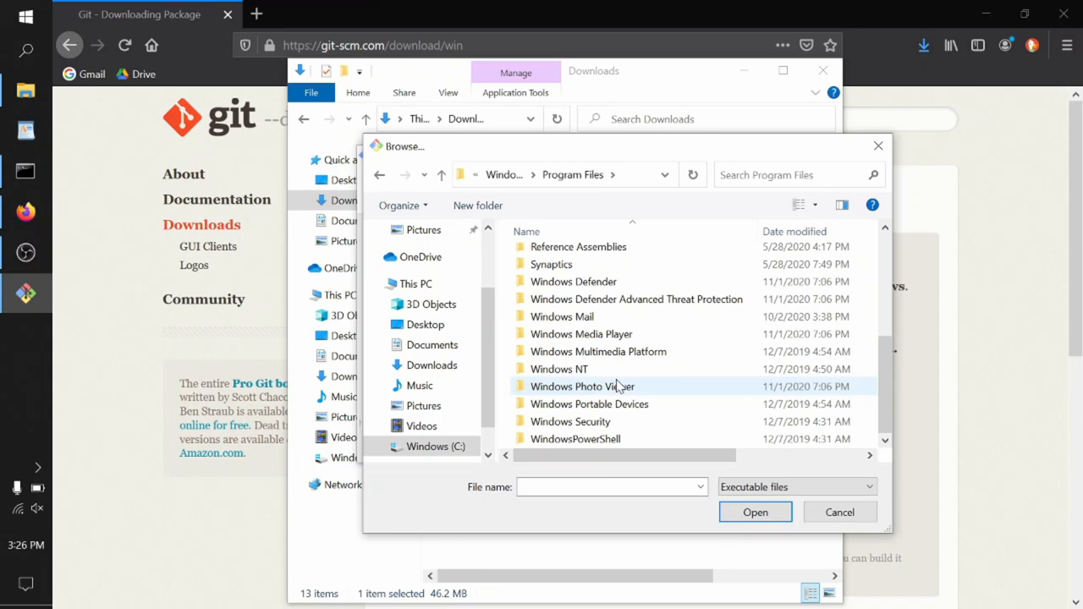
{"action": "mouse_move", "coordinate": [558, 369]}
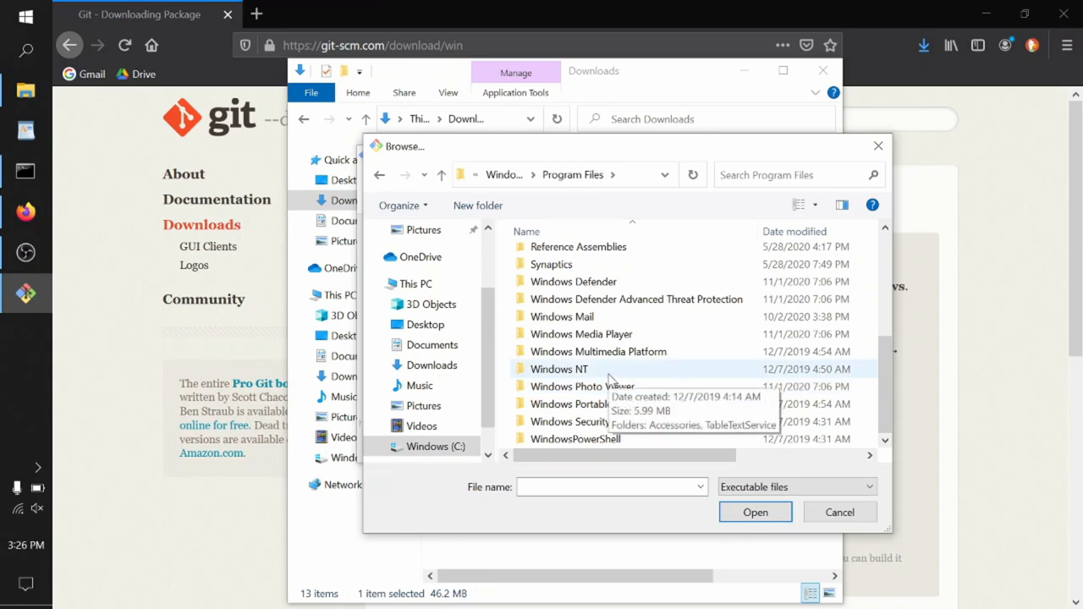
{"action": "double_click", "coordinate": [558, 369]}
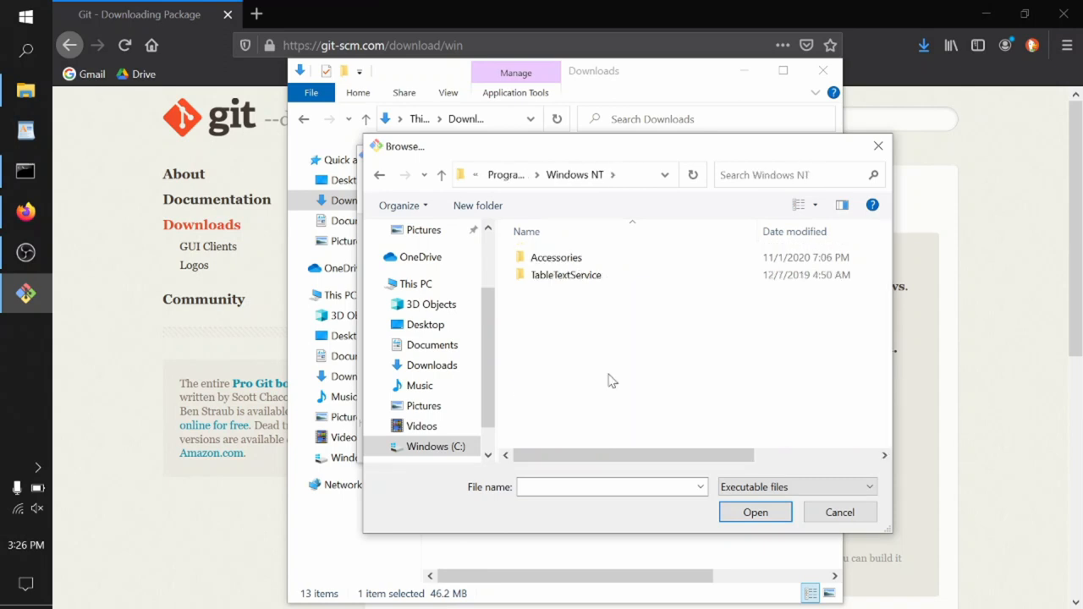
{"action": "double_click", "coordinate": [557, 257]}
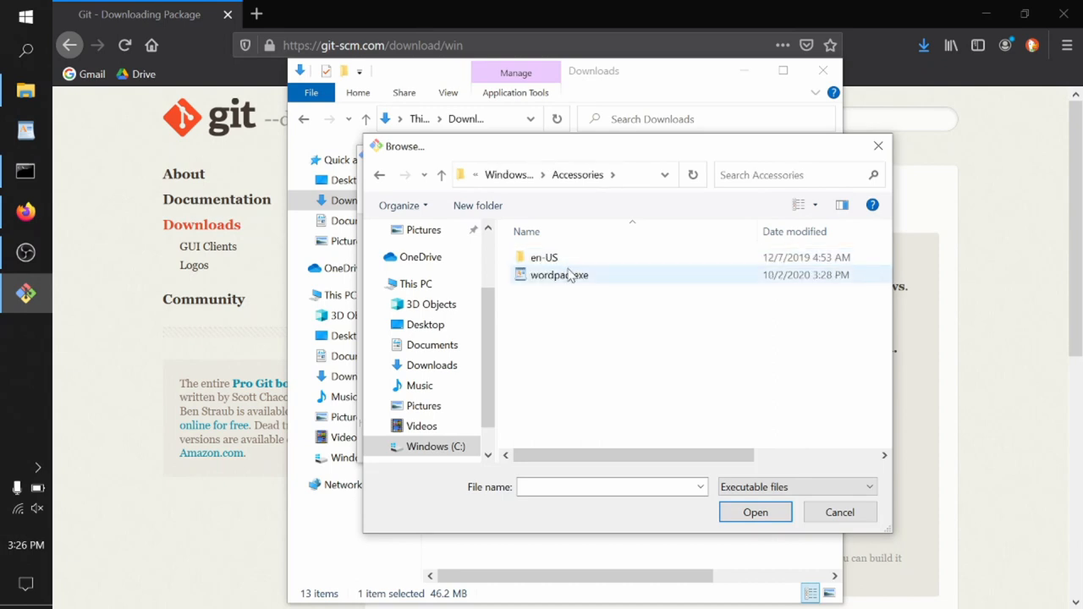
{"action": "left_click", "coordinate": [755, 511]}
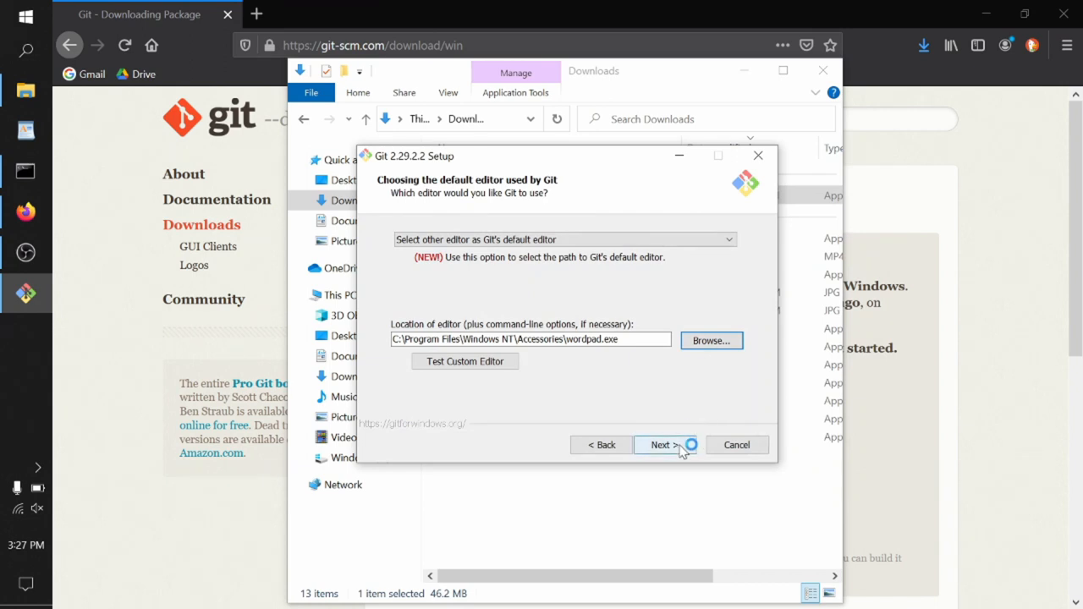
Step: Confirm WordPad as editor and override the default branch name for new repositories with main
{"action": "left_click", "coordinate": [664, 445]}
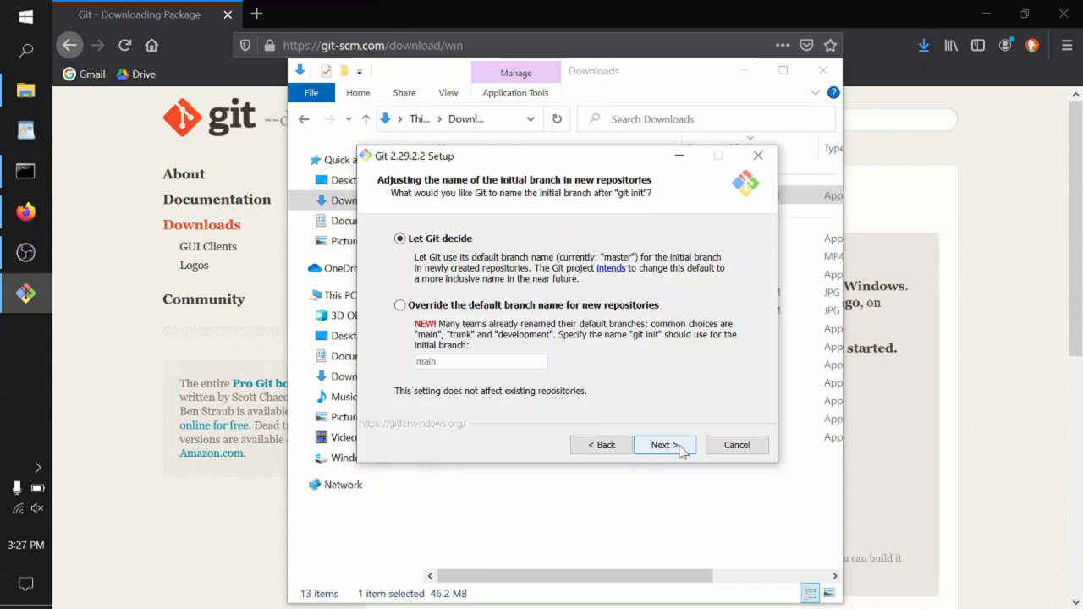
{"action": "mouse_move", "coordinate": [579, 366]}
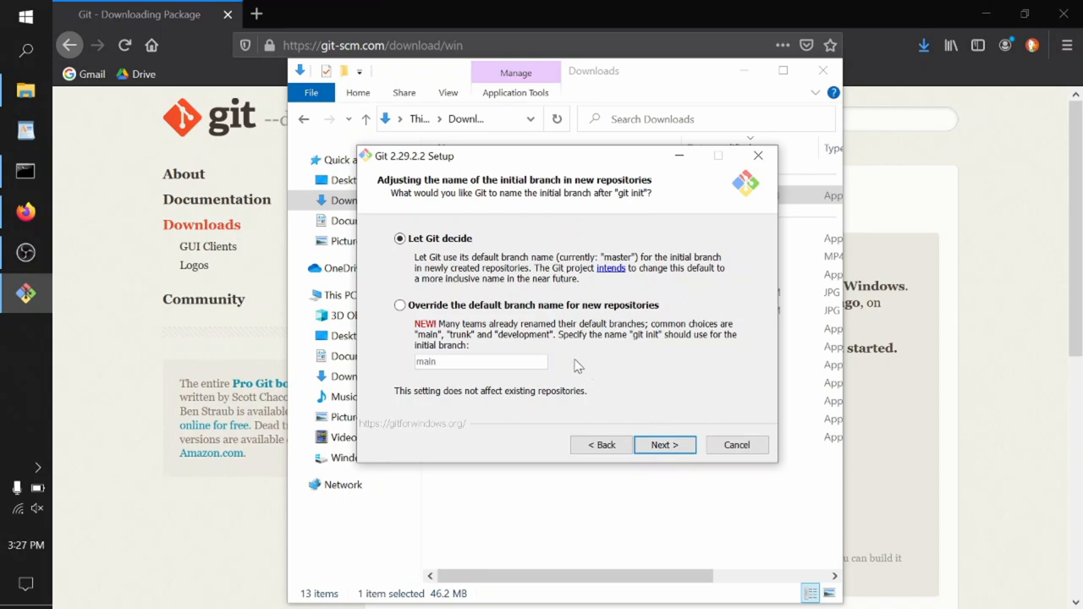
{"action": "left_click", "coordinate": [400, 305]}
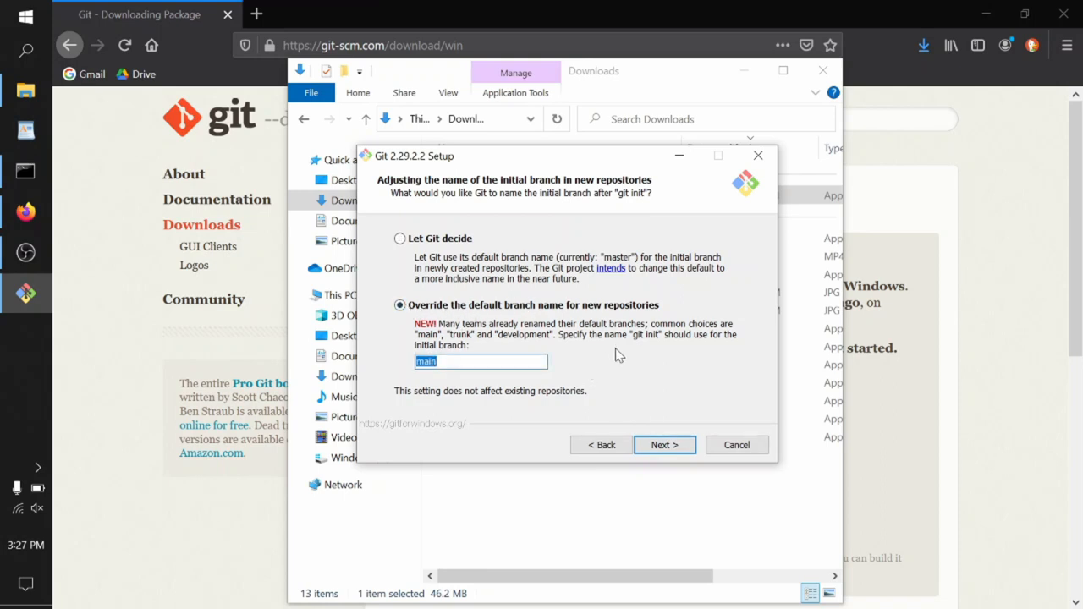
{"action": "left_click", "coordinate": [663, 445]}
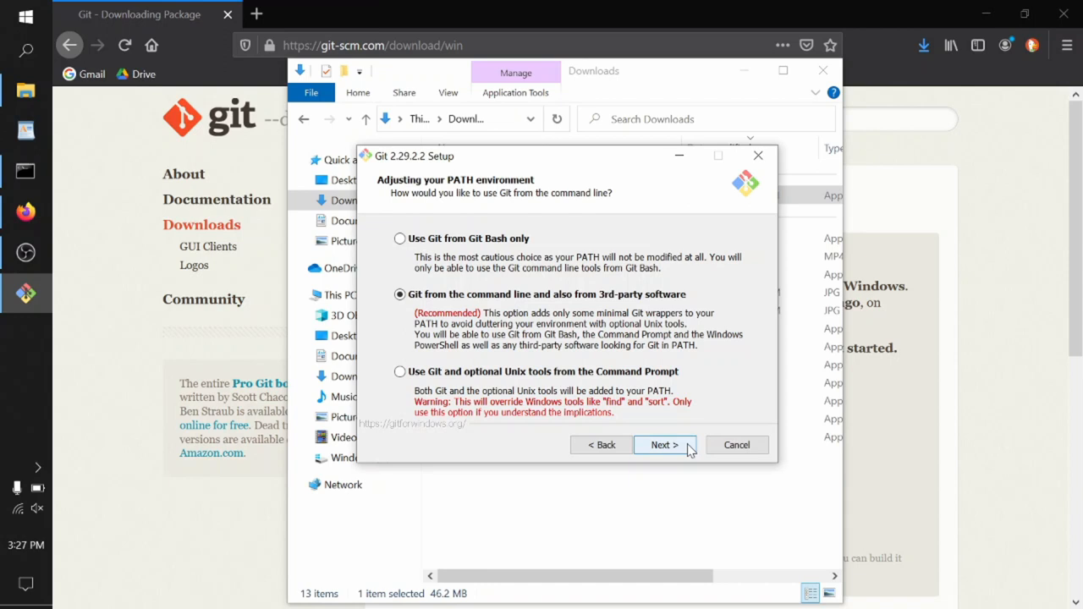
Step: Keep 'Git from the command line and also from 3rd-party software' as the PATH option
{"action": "left_click", "coordinate": [664, 445]}
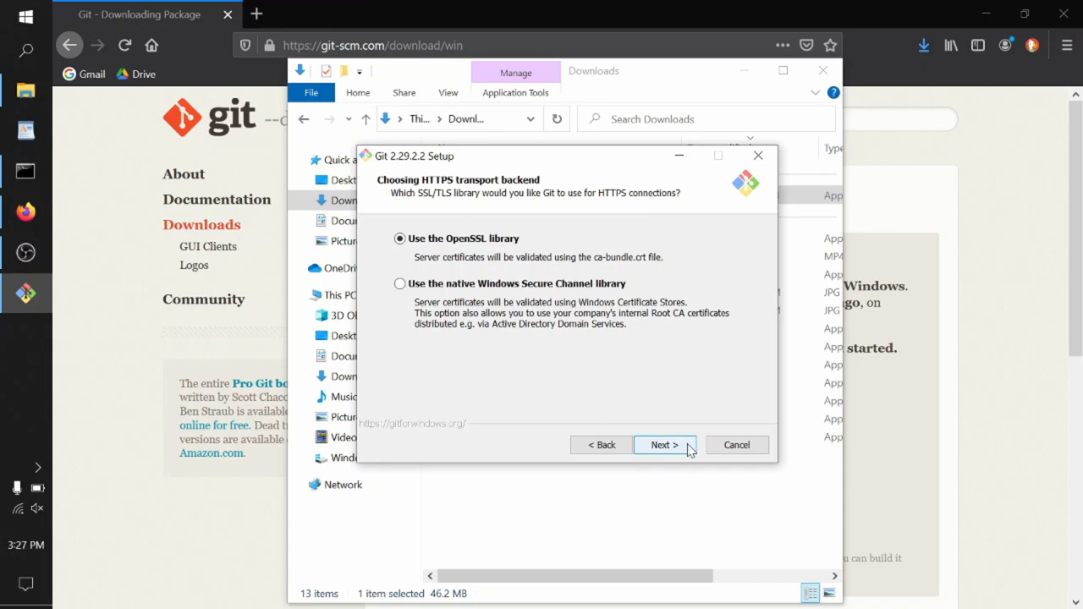
Step: Accept OpenSSL, default line endings, Windows console terminal and remaining defaults, then install Git and finish
{"action": "left_click", "coordinate": [664, 443]}
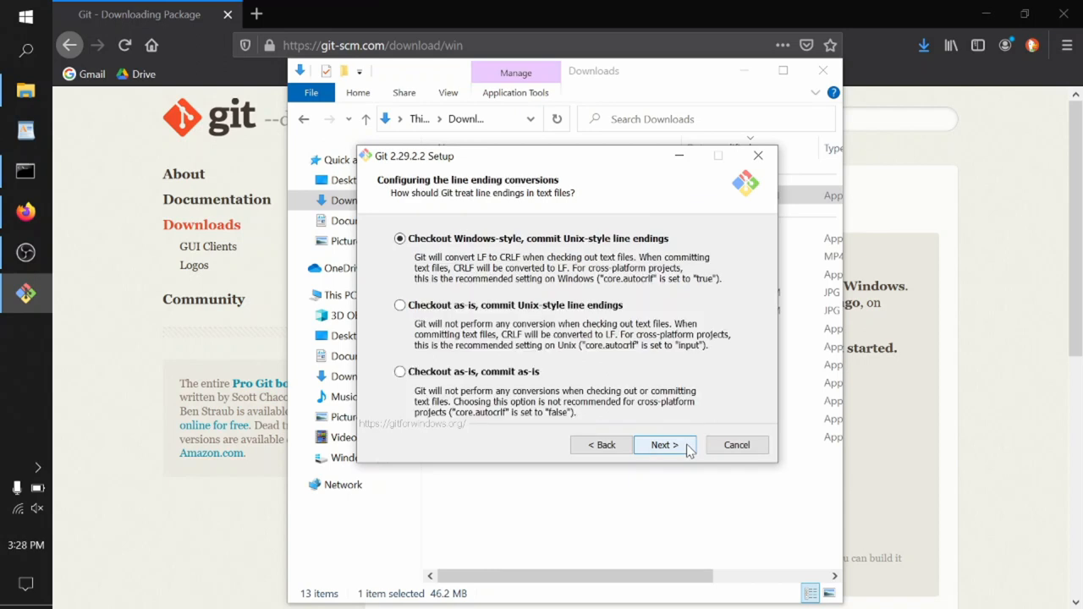
{"action": "left_click", "coordinate": [663, 444]}
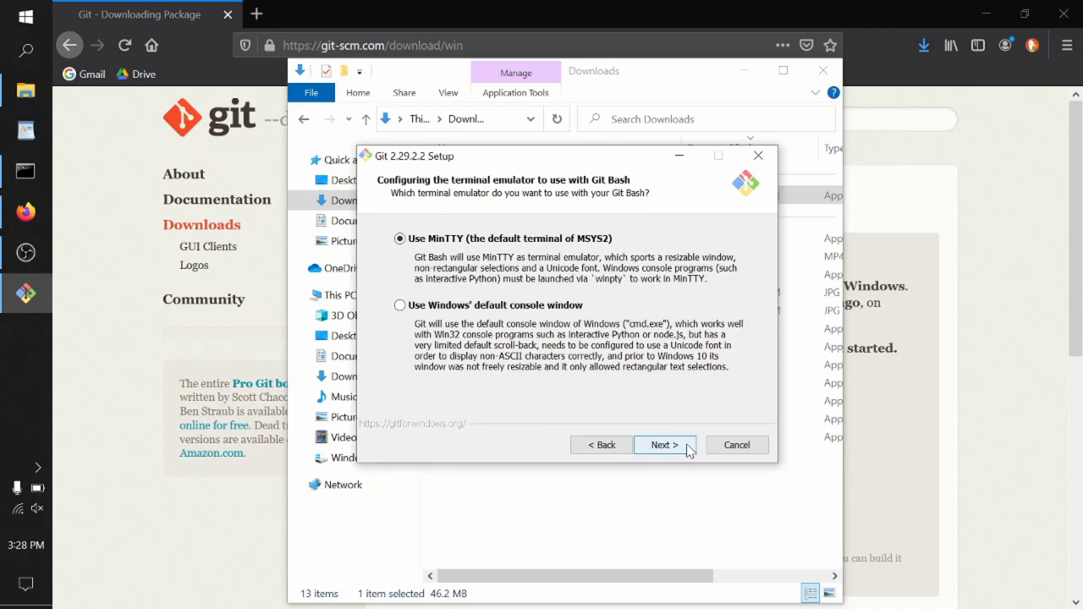
{"action": "left_click", "coordinate": [400, 305]}
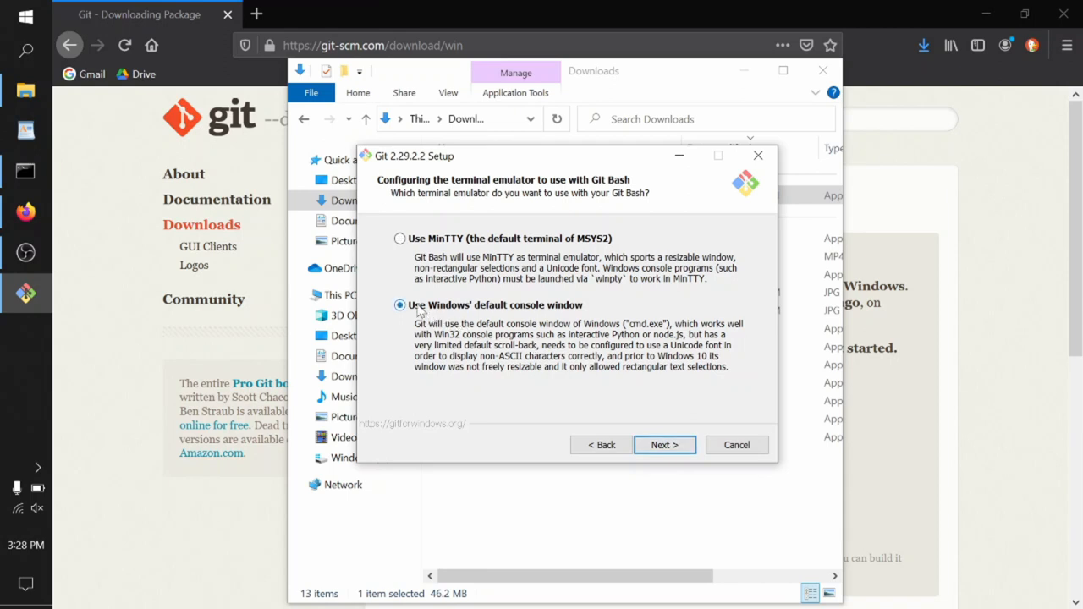
{"action": "left_click", "coordinate": [663, 444]}
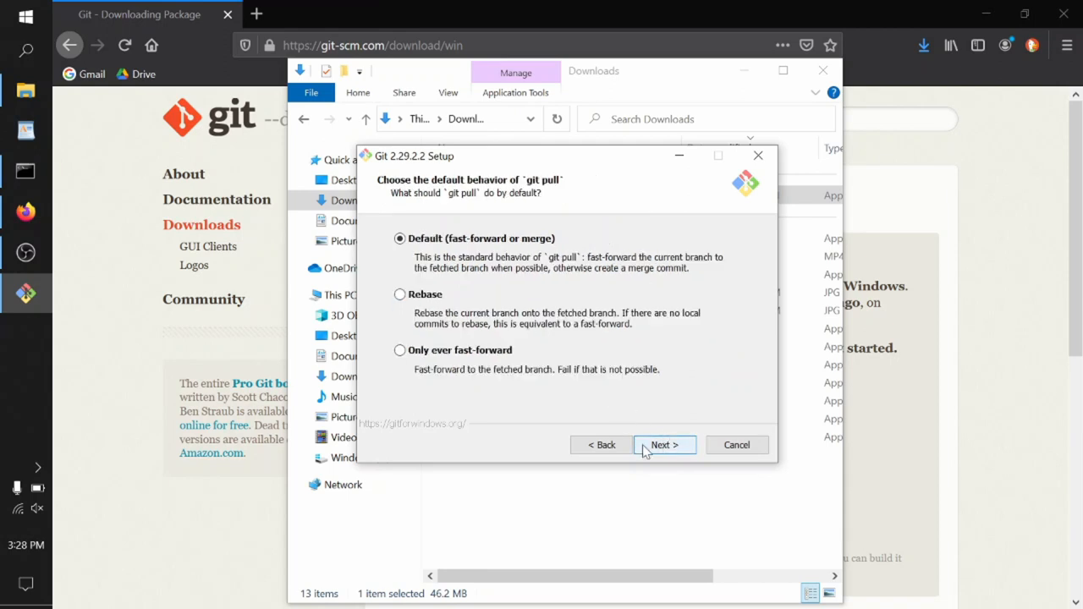
{"action": "left_click", "coordinate": [664, 445]}
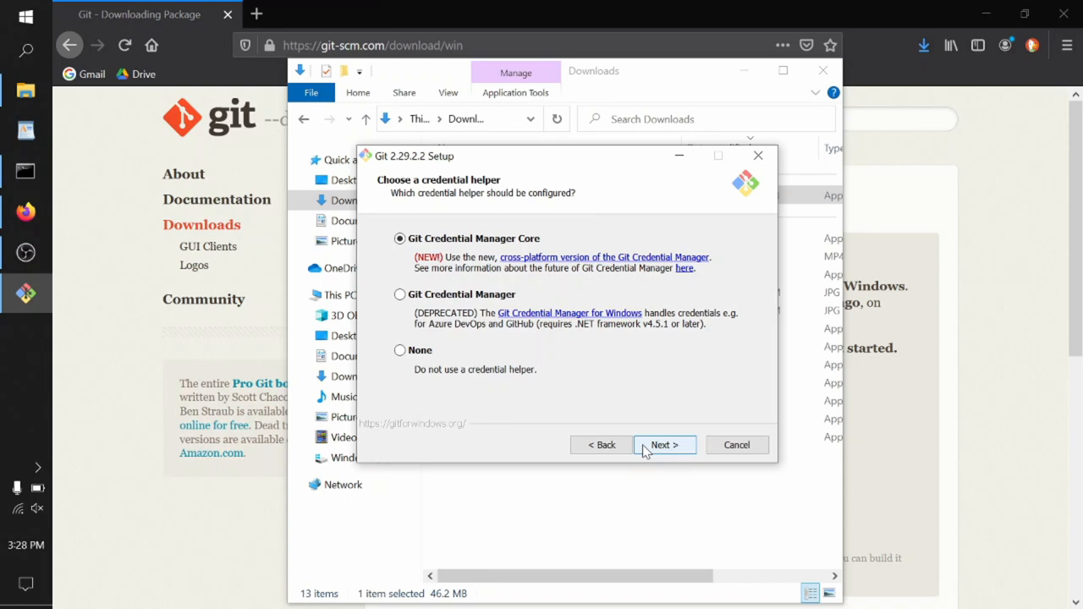
{"action": "left_click", "coordinate": [664, 443]}
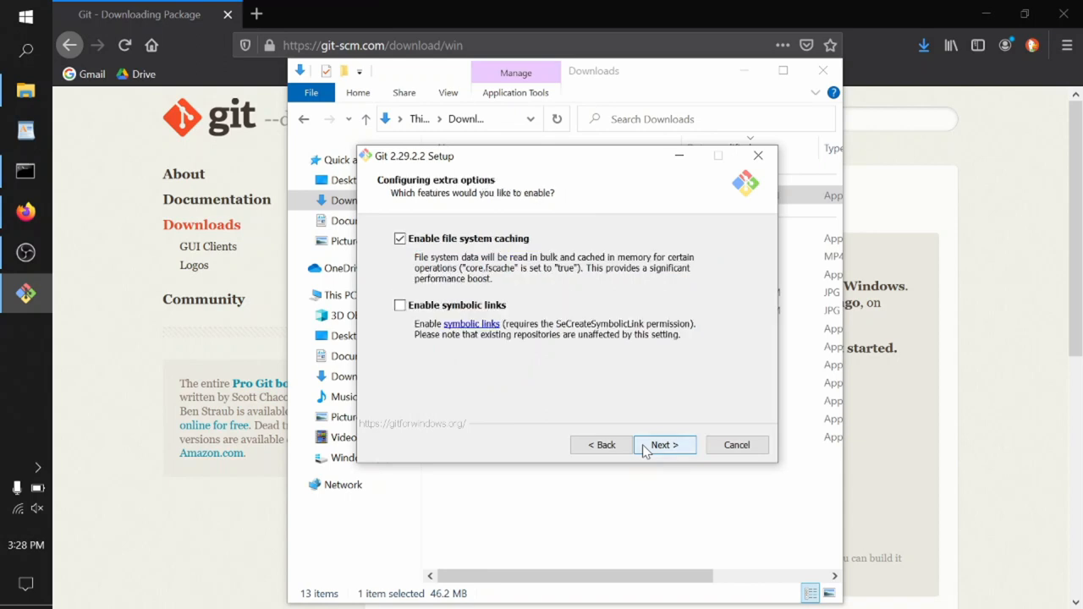
{"action": "left_click", "coordinate": [663, 445]}
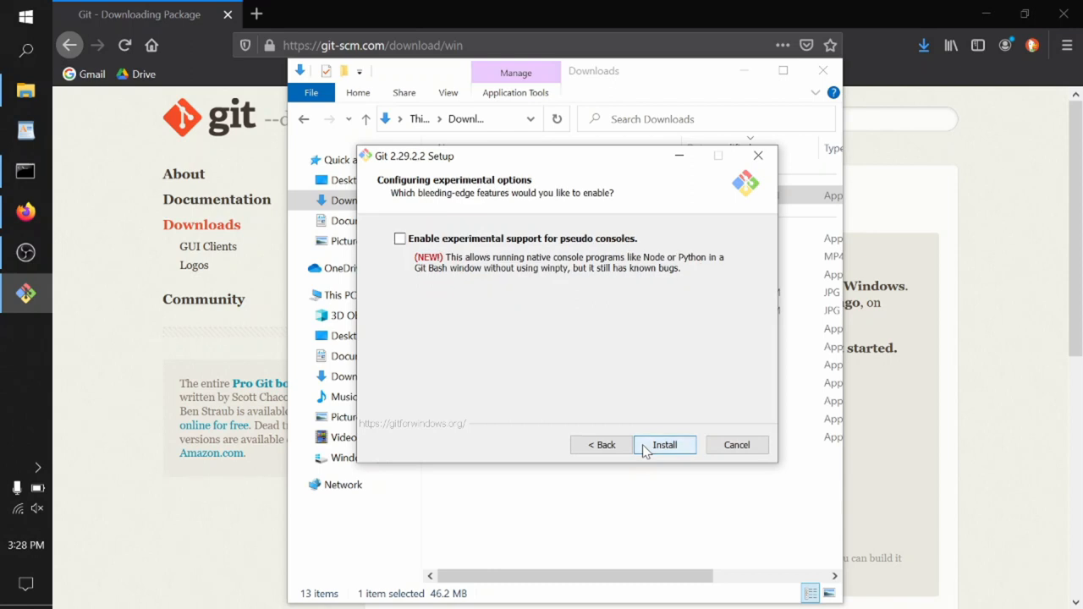
{"action": "left_click", "coordinate": [666, 445]}
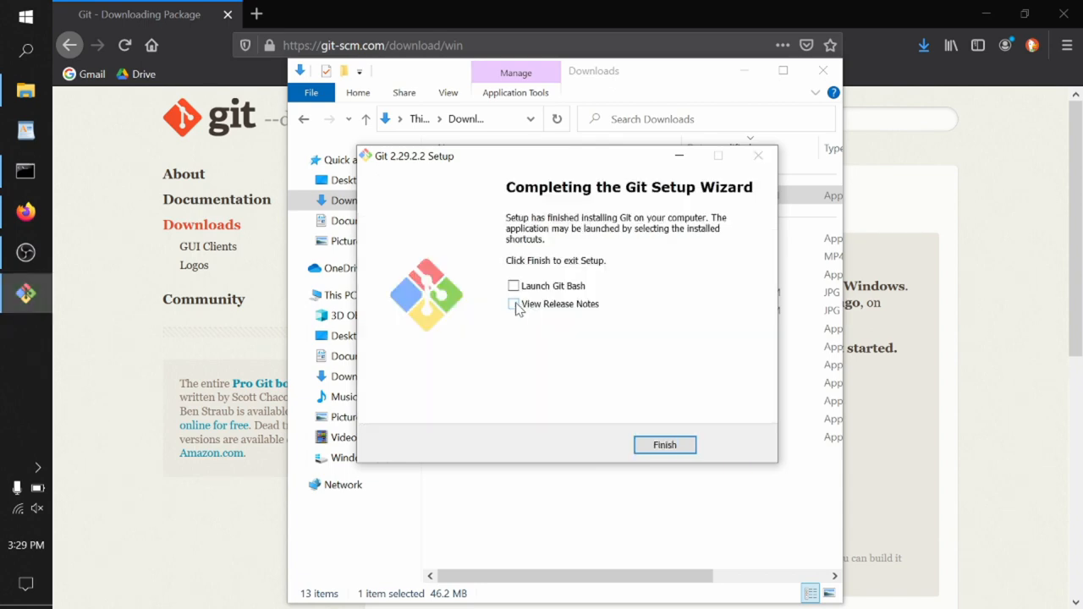
{"action": "left_click", "coordinate": [664, 446]}
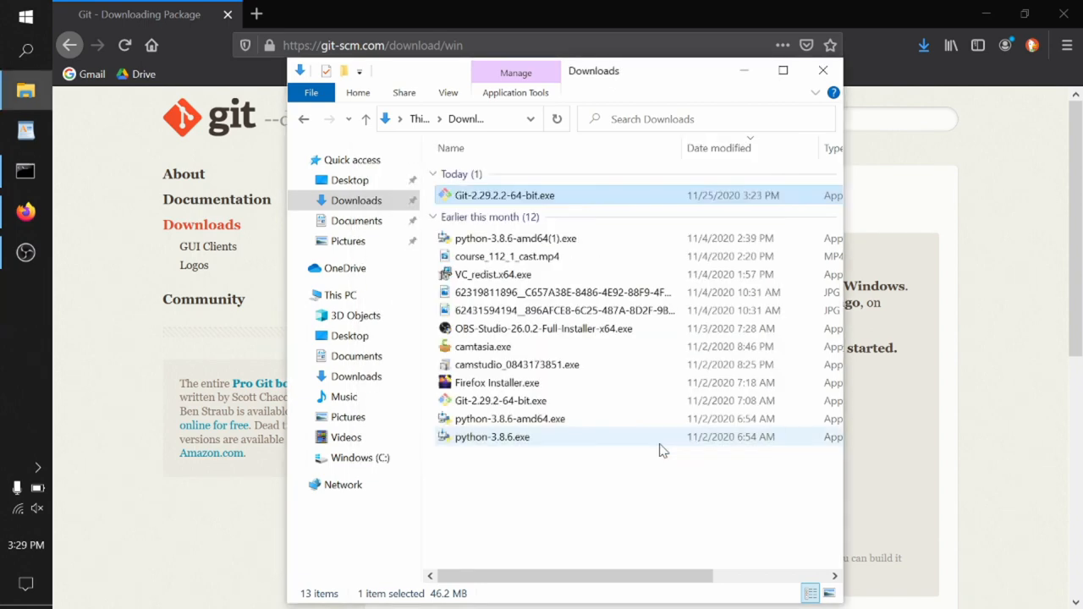
{"action": "mouse_move", "coordinate": [820, 71]}
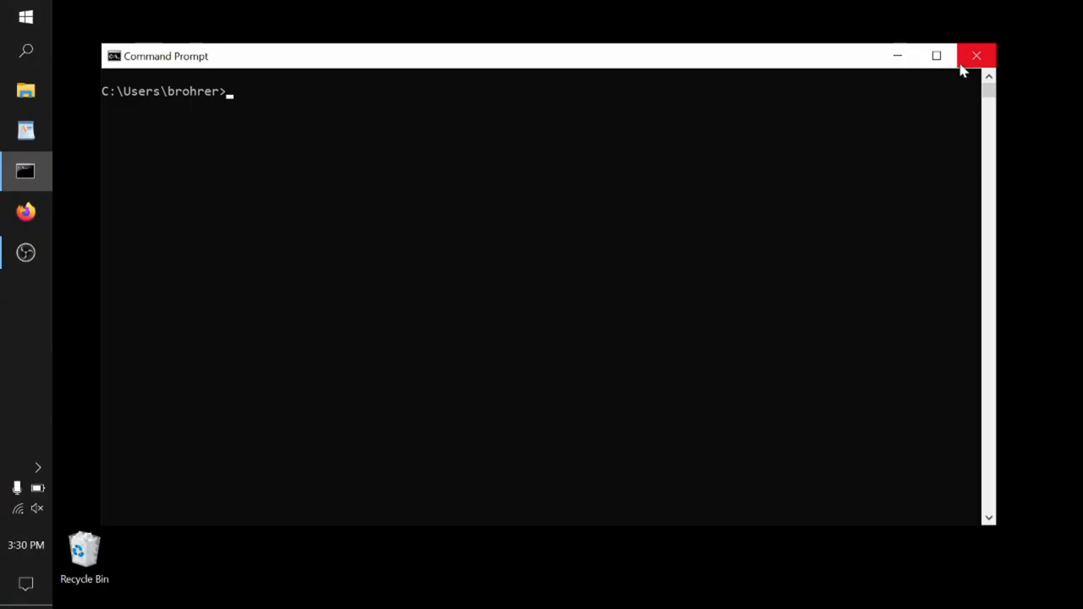
Step: Run git in Command Prompt to verify the installation works
{"action": "type", "text": "git"}
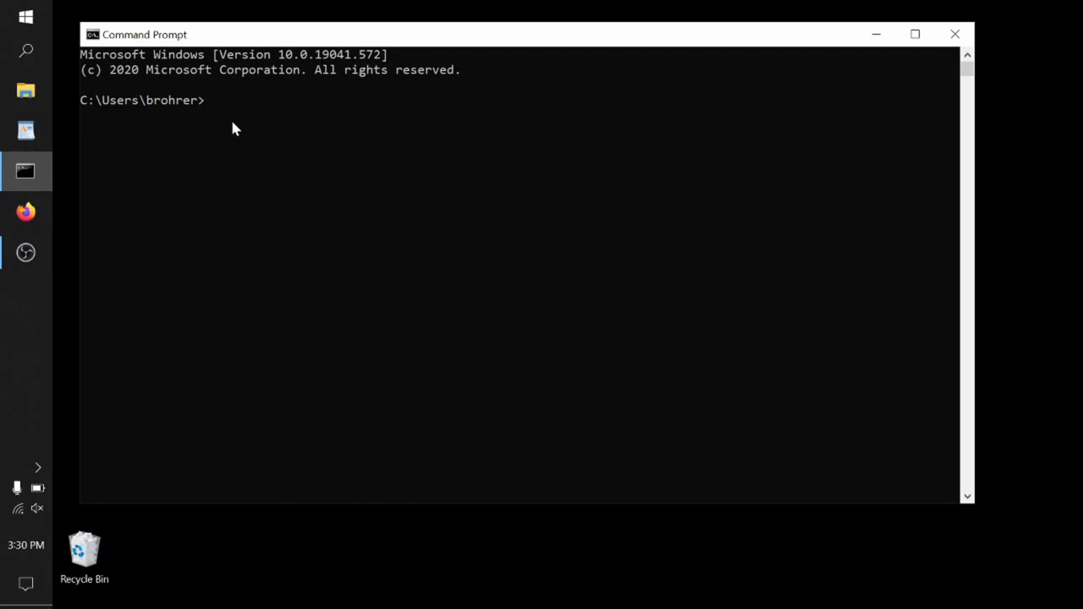
{"action": "type", "text": "git"}
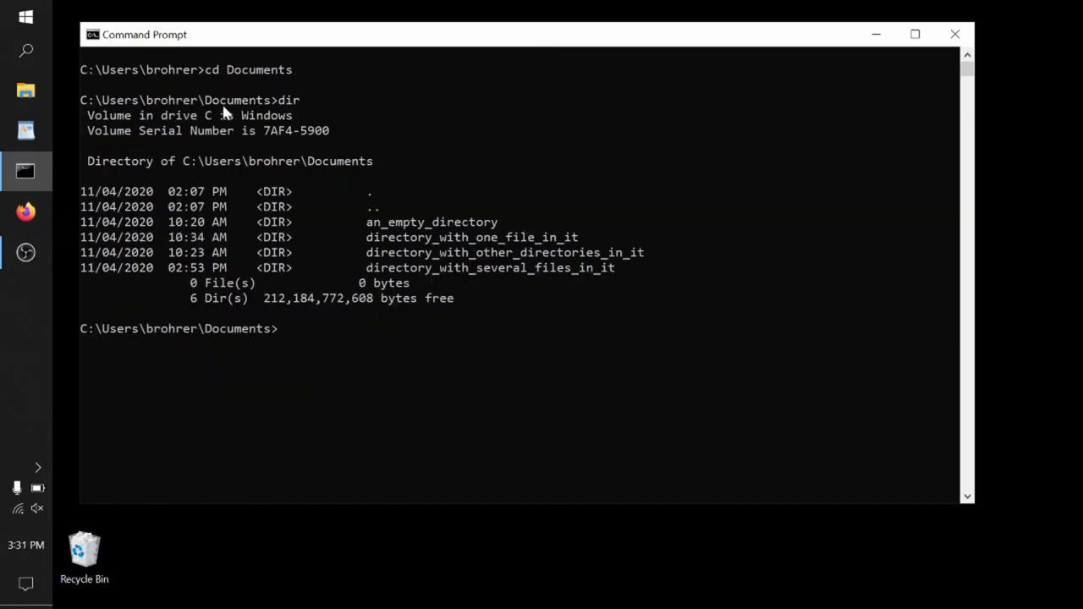
Step: Run git init a_git_repository in Documents and list the directory to confirm the new folder
{"action": "type", "text": "git init"}
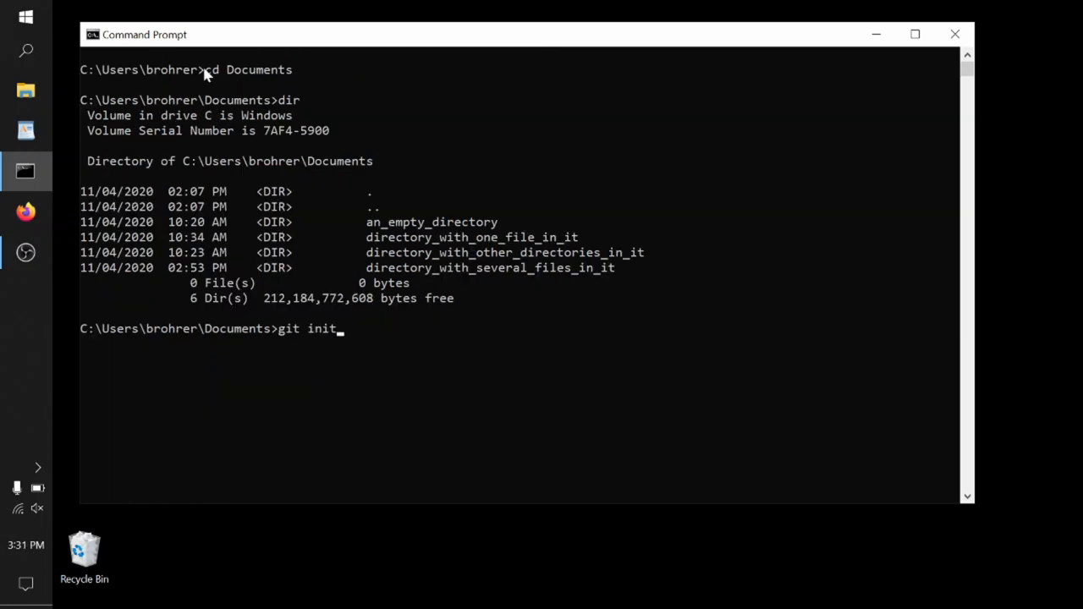
{"action": "type", "text": "a_git_r"}
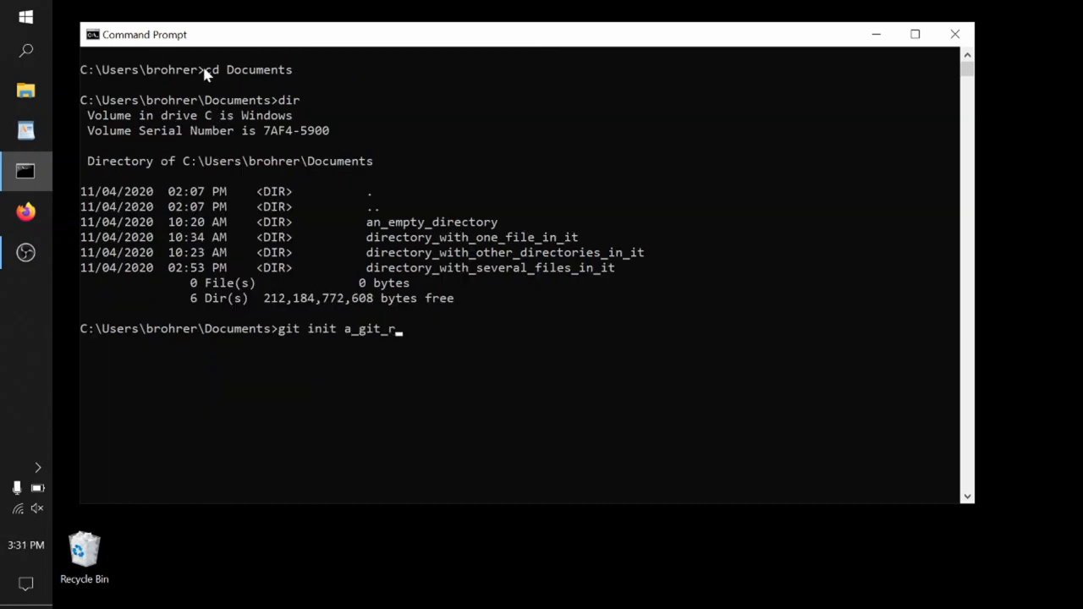
{"action": "type", "text": "epository"}
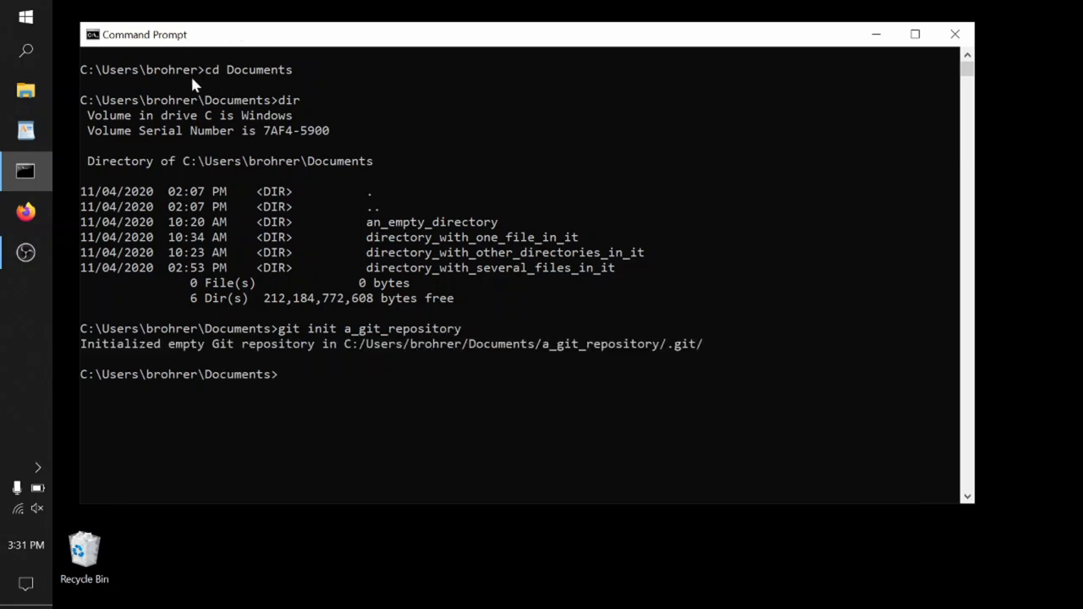
{"action": "type", "text": "dir"}
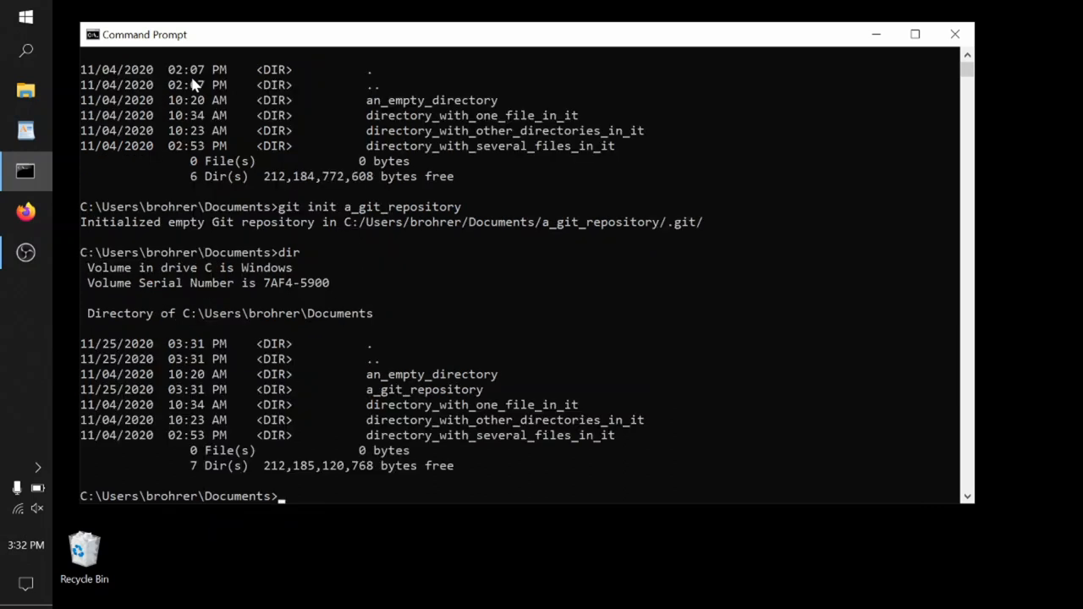
{"action": "double_click", "coordinate": [426, 389]}
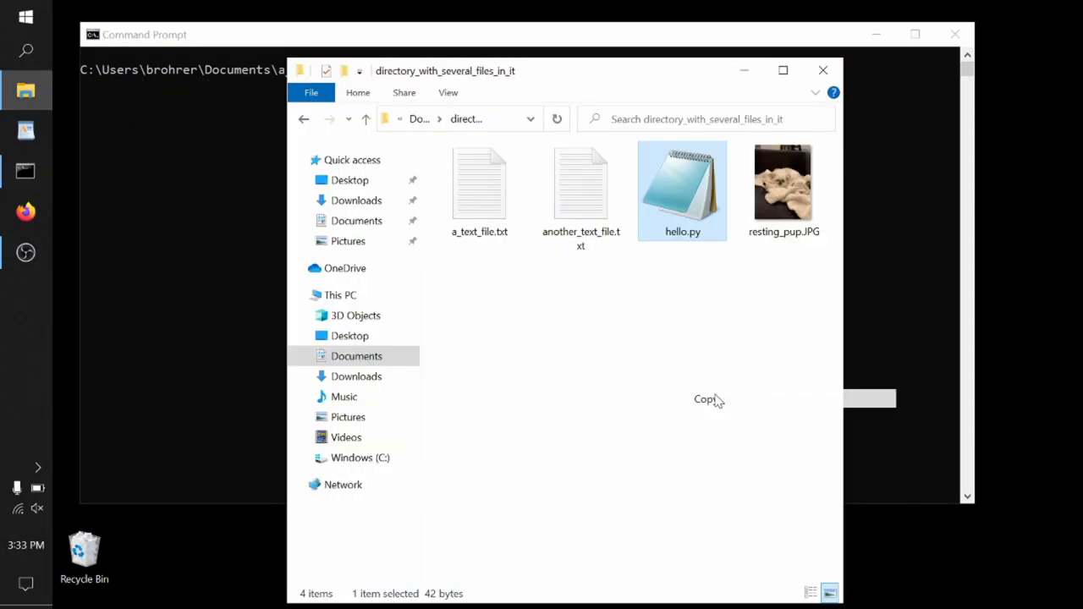
Step: Copy hello.py into the a_git_repository folder and close File Explorer
{"action": "left_click", "coordinate": [304, 119]}
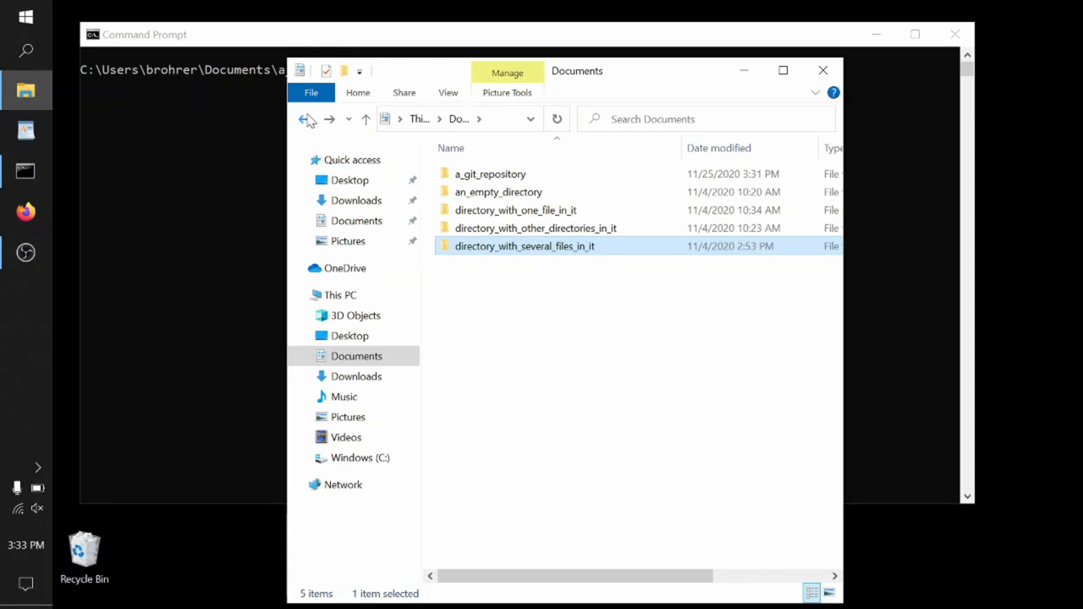
{"action": "double_click", "coordinate": [491, 173]}
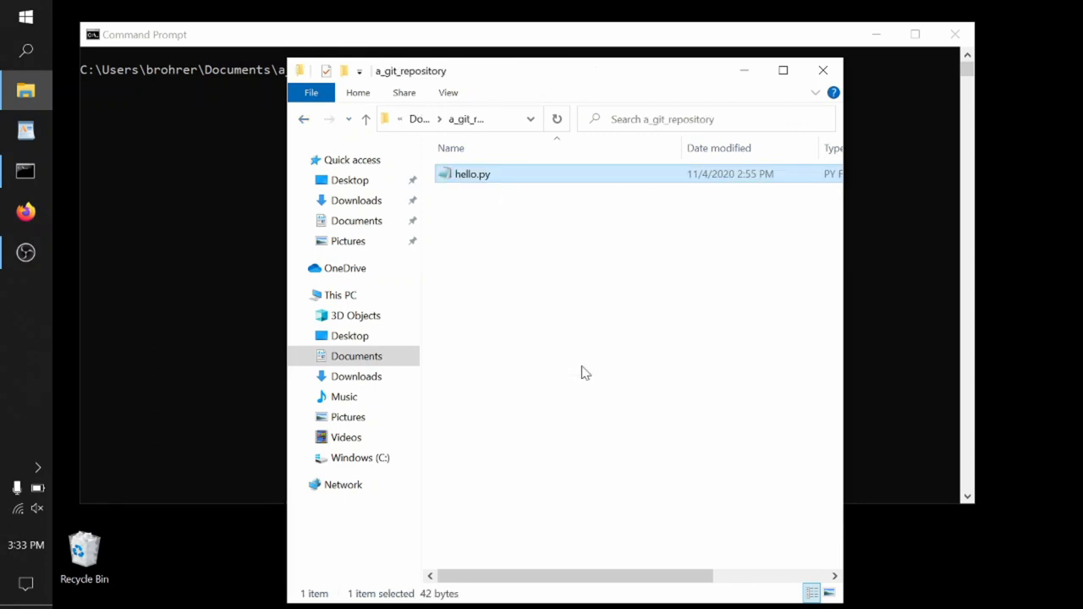
{"action": "mouse_move", "coordinate": [819, 71]}
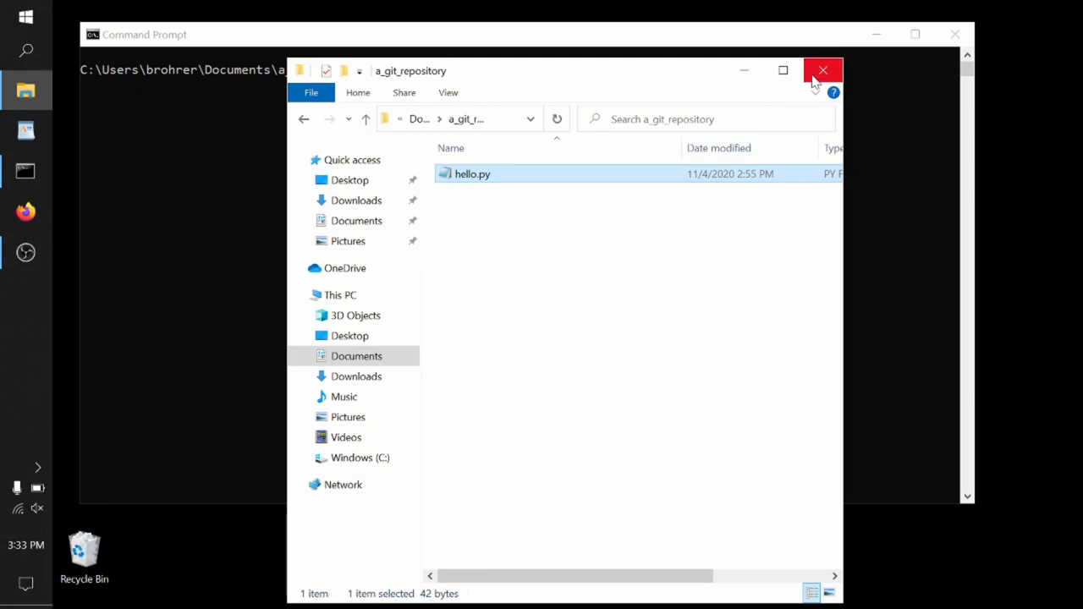
{"action": "left_click", "coordinate": [823, 71]}
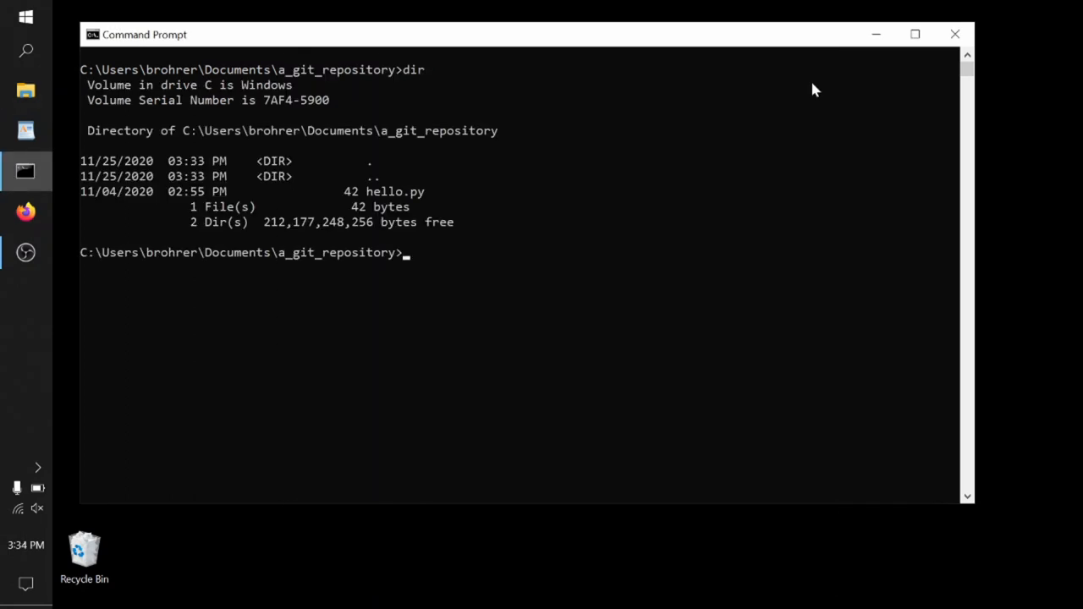
Step: Stage hello.py with git add so it is included in the next commit
{"action": "type", "text": "git"}
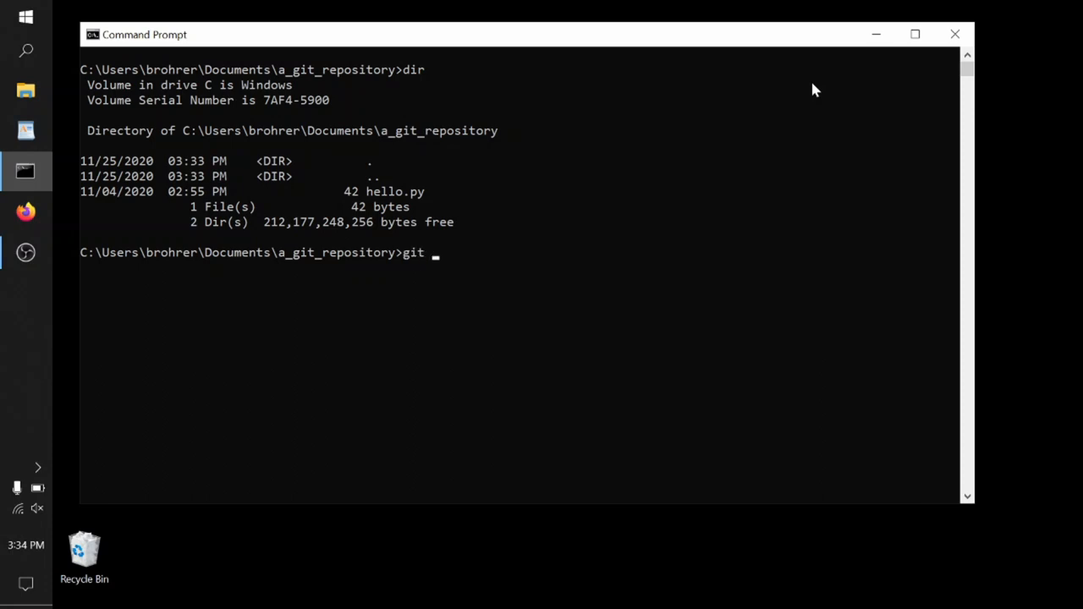
{"action": "type", "text": "add hell"}
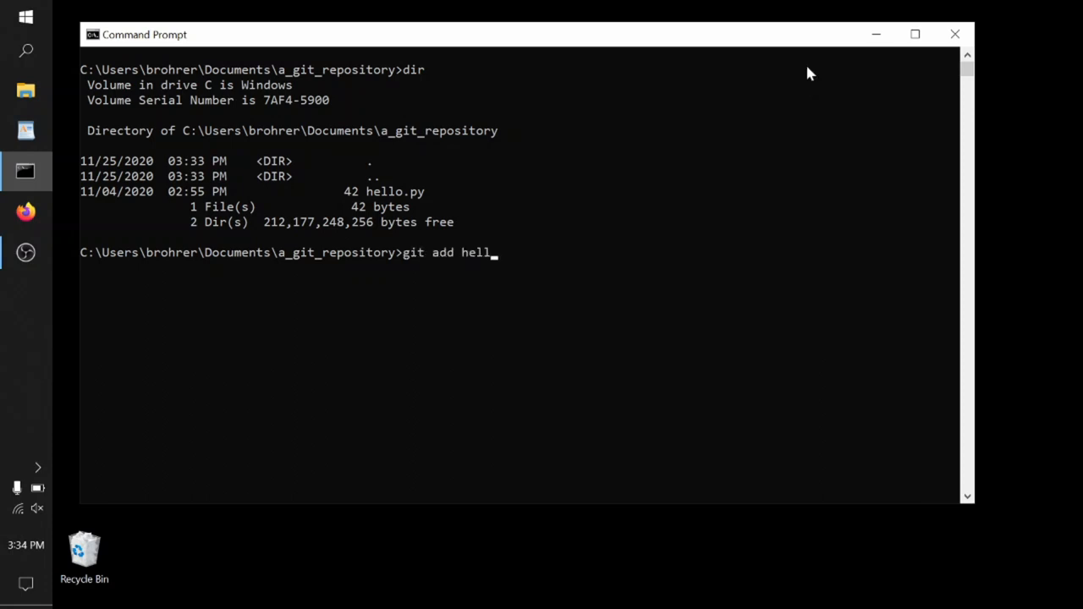
{"action": "type", "text": "o.py"}
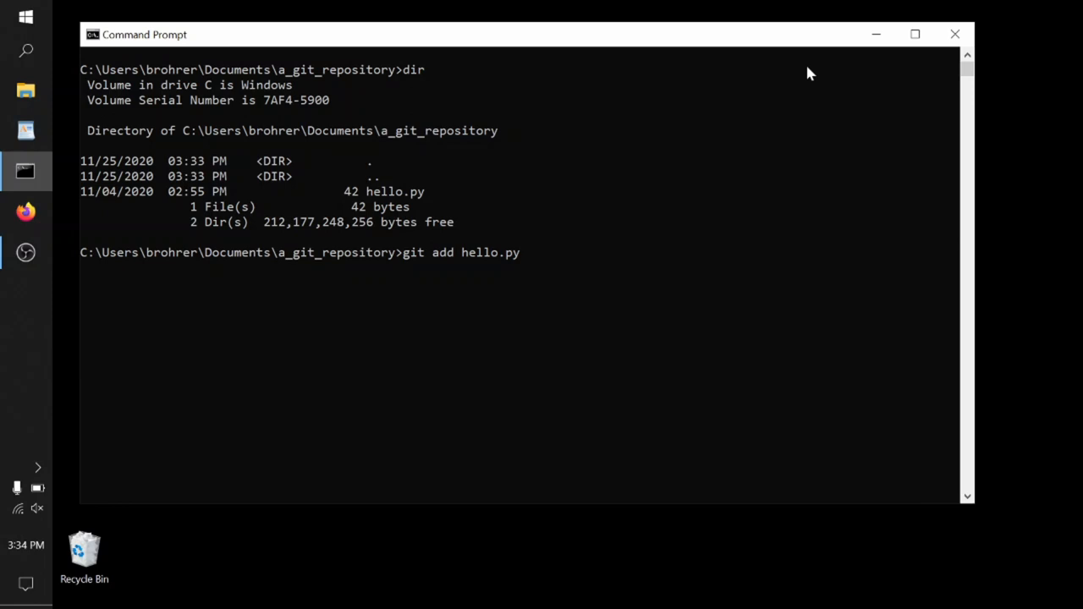
{"action": "key", "text": "Enter"}
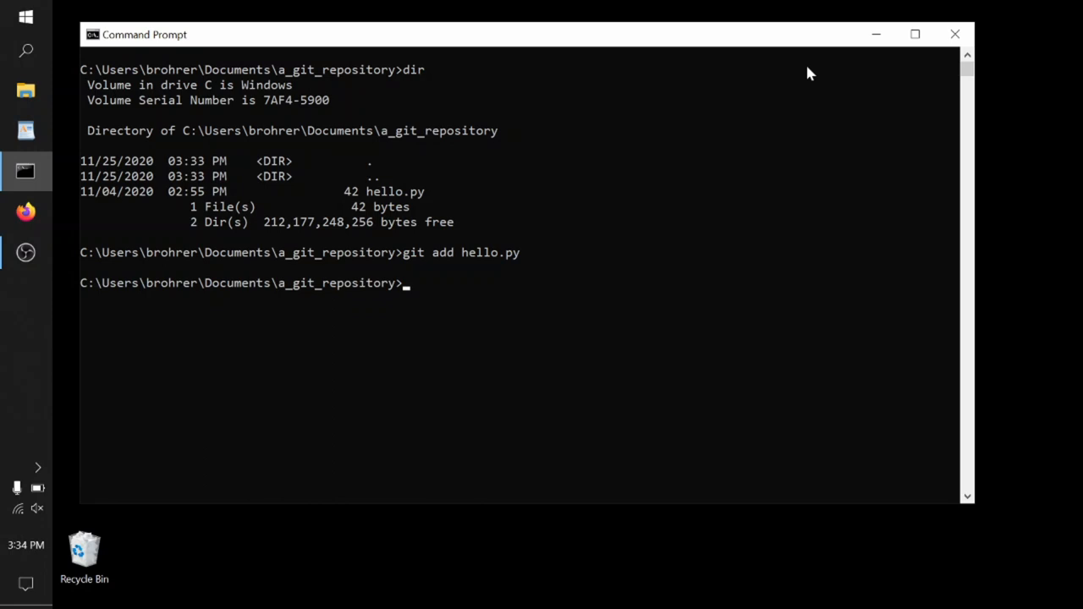
{"action": "type", "text": "git"}
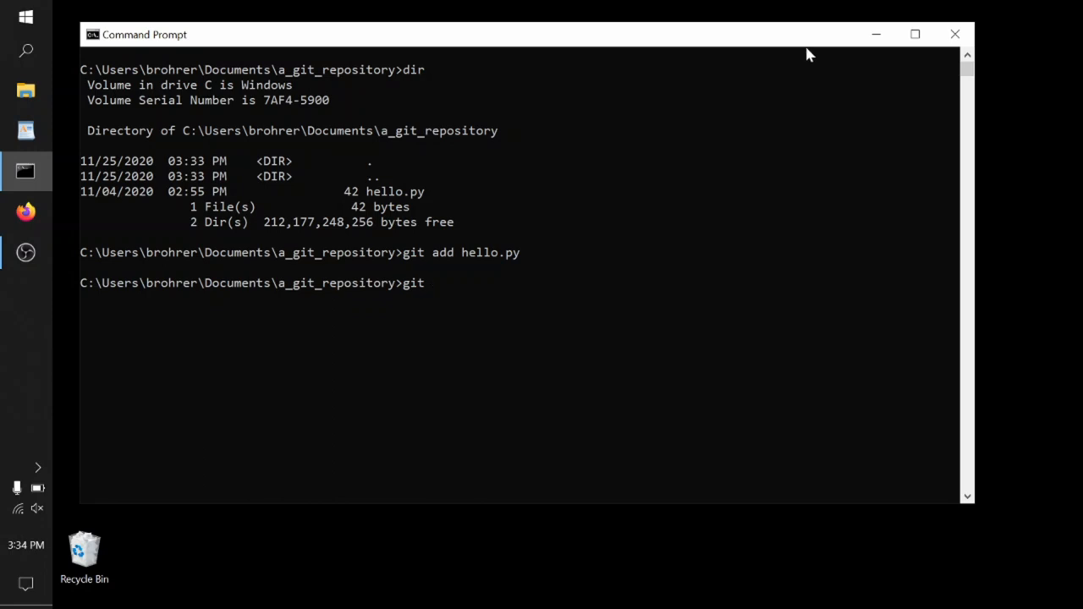
Step: Attempt git commit -am "file added", which fails for lack of author identity
{"action": "type", "text": "commit -am"}
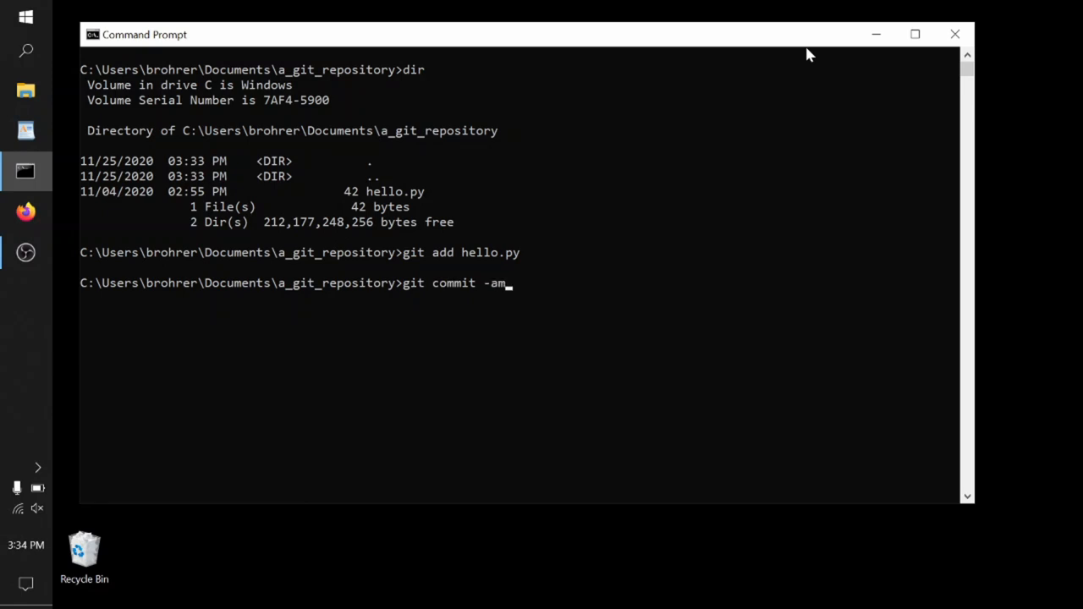
{"action": "type", "text": "\"file"}
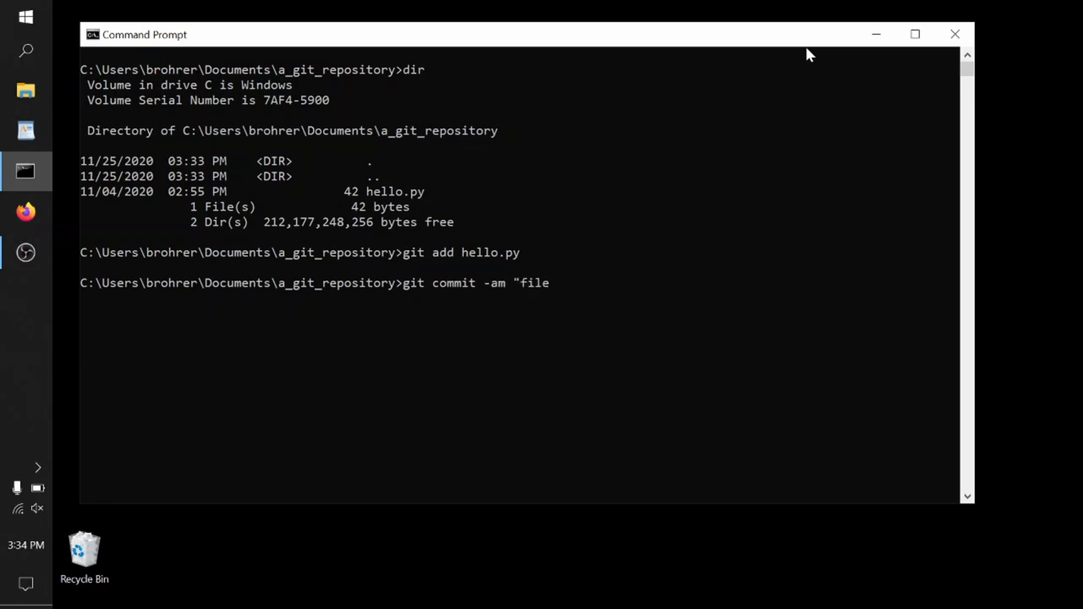
{"action": "type", "text": "added\""}
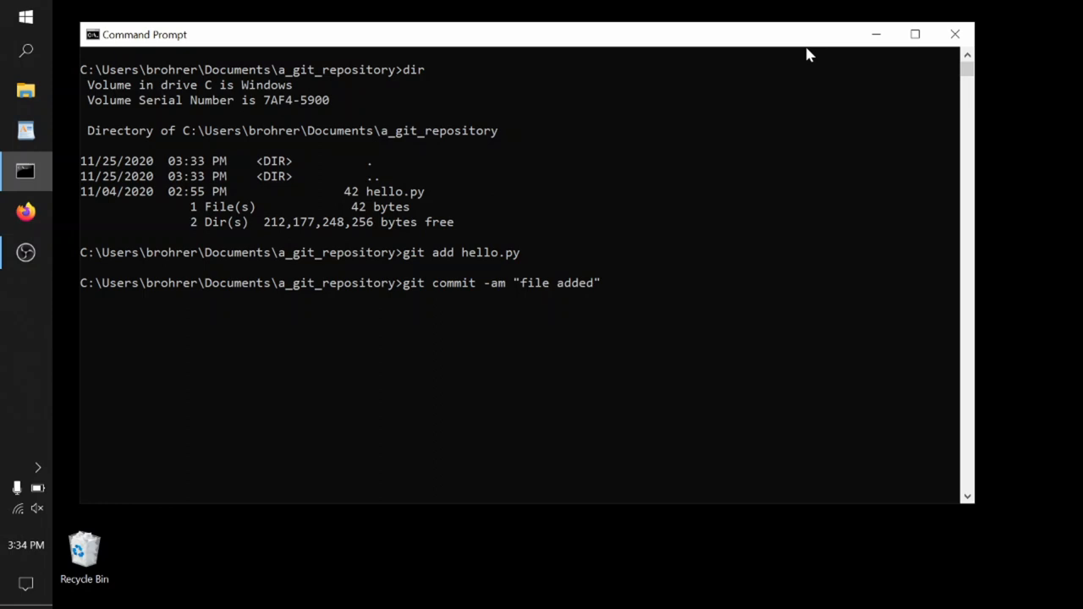
{"action": "key", "text": "Enter"}
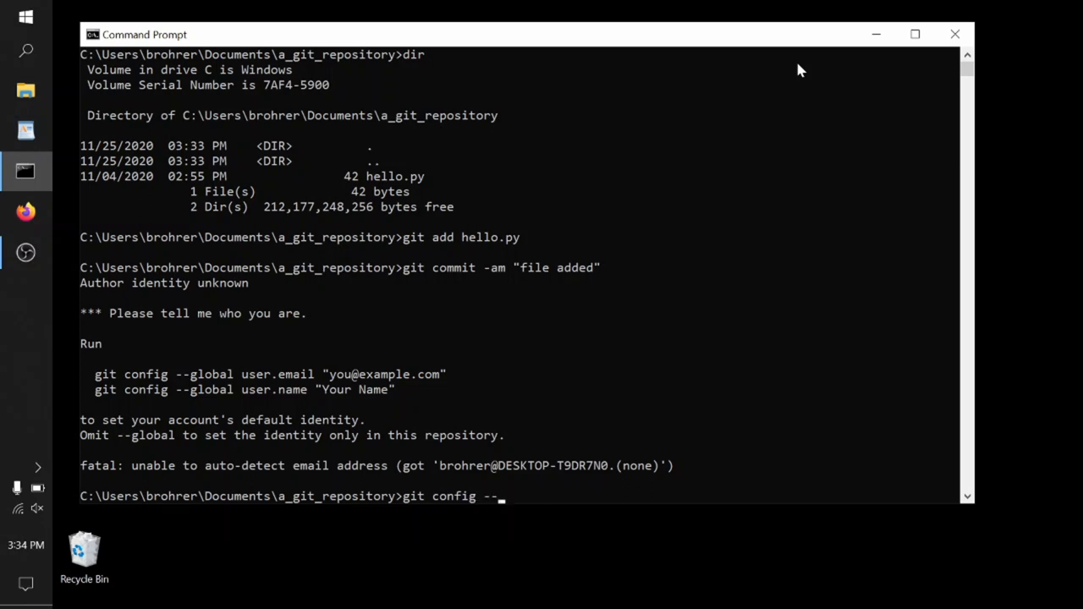
{"action": "type", "text": "global"}
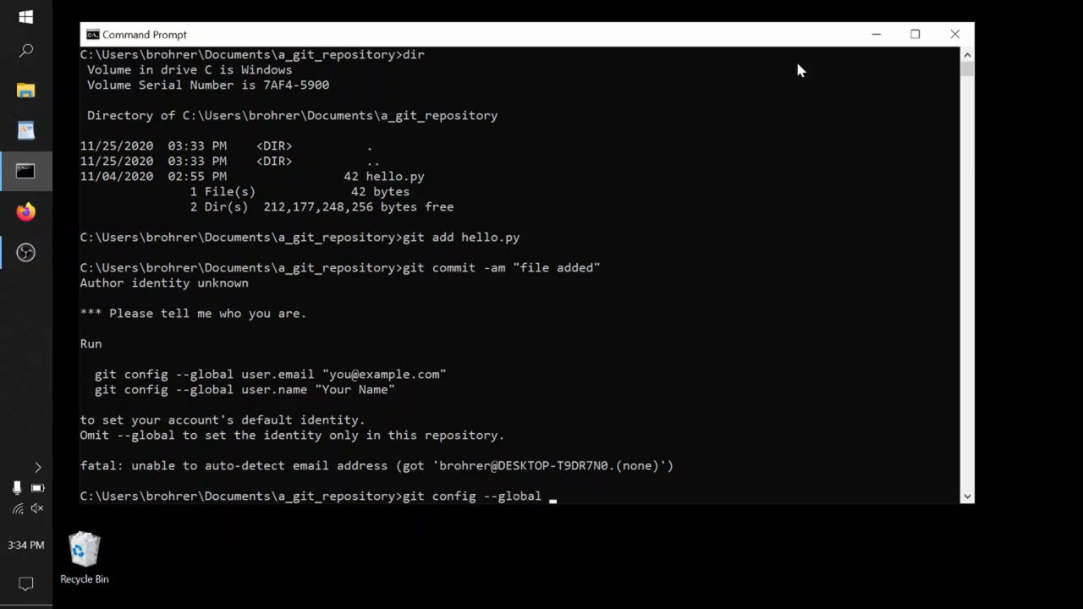
{"action": "type", "text": "user.email"}
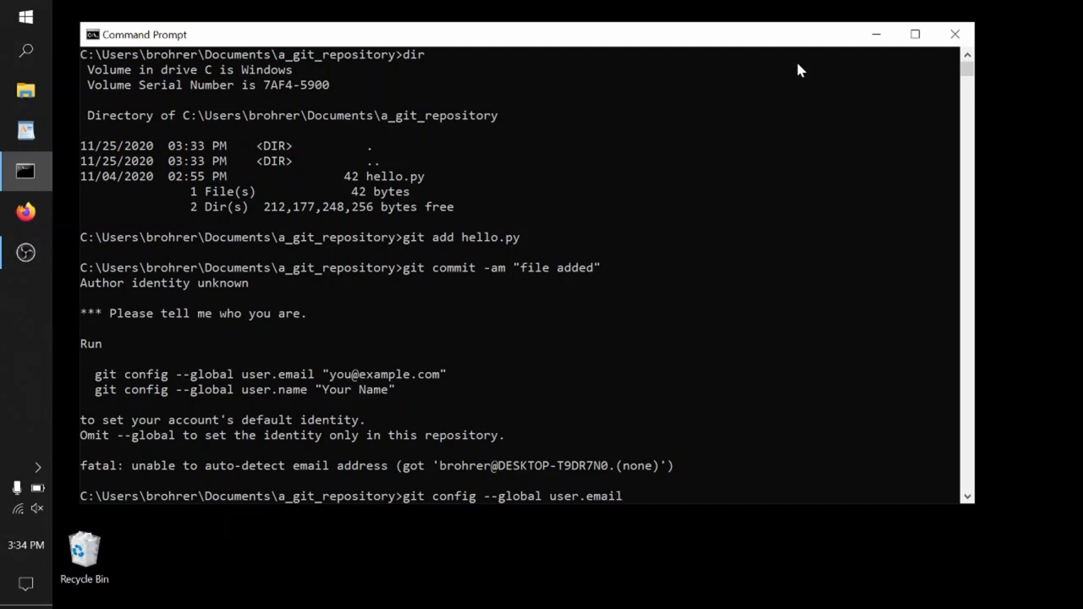
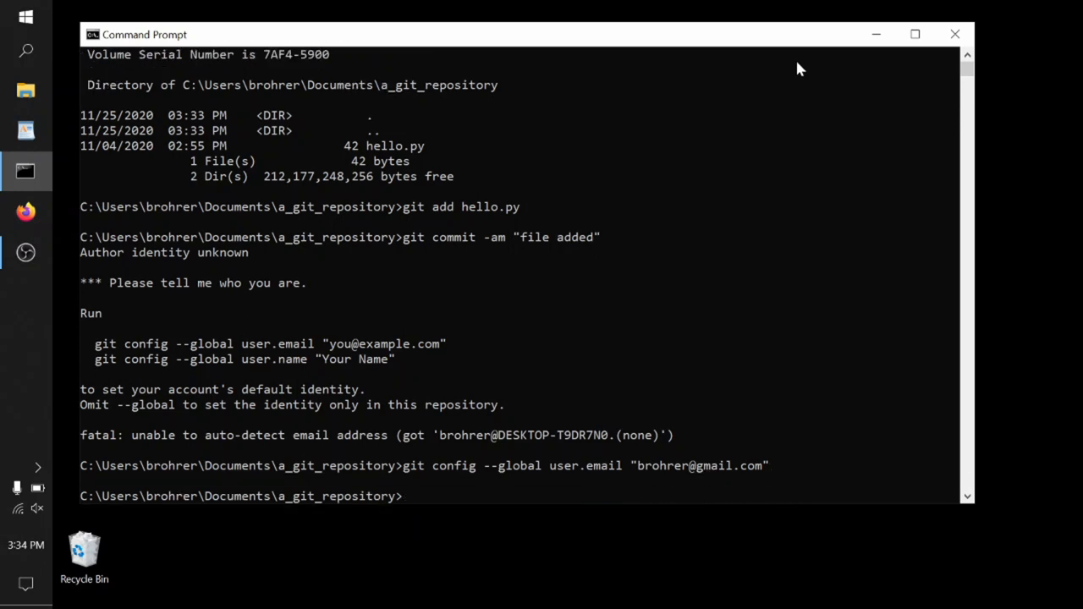
Step: Set the global git user.name with git config --global
{"action": "type", "text": "git config"}
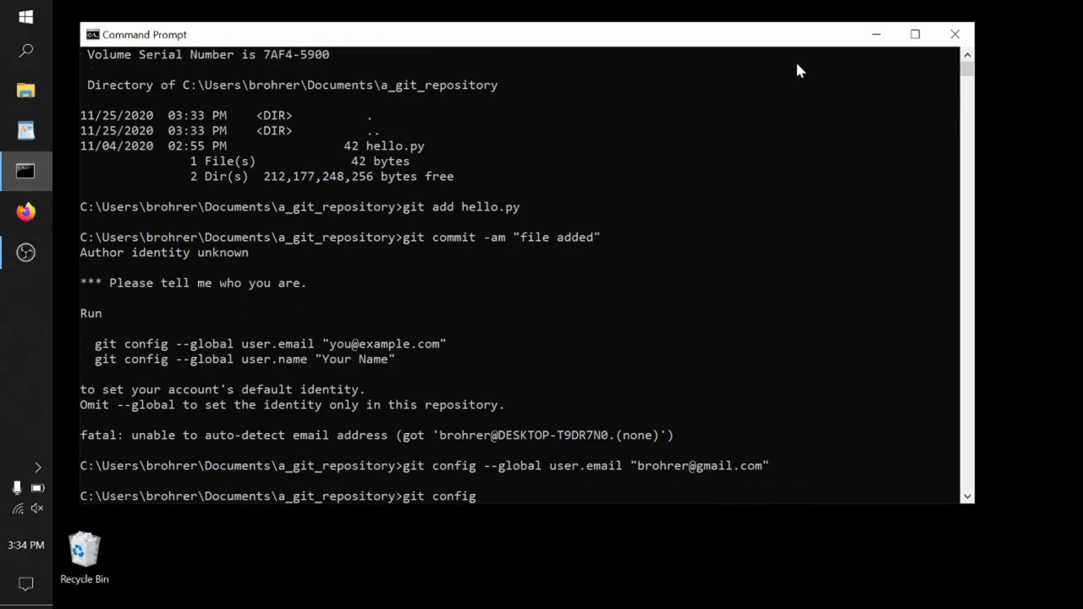
{"action": "type", "text": "--global"}
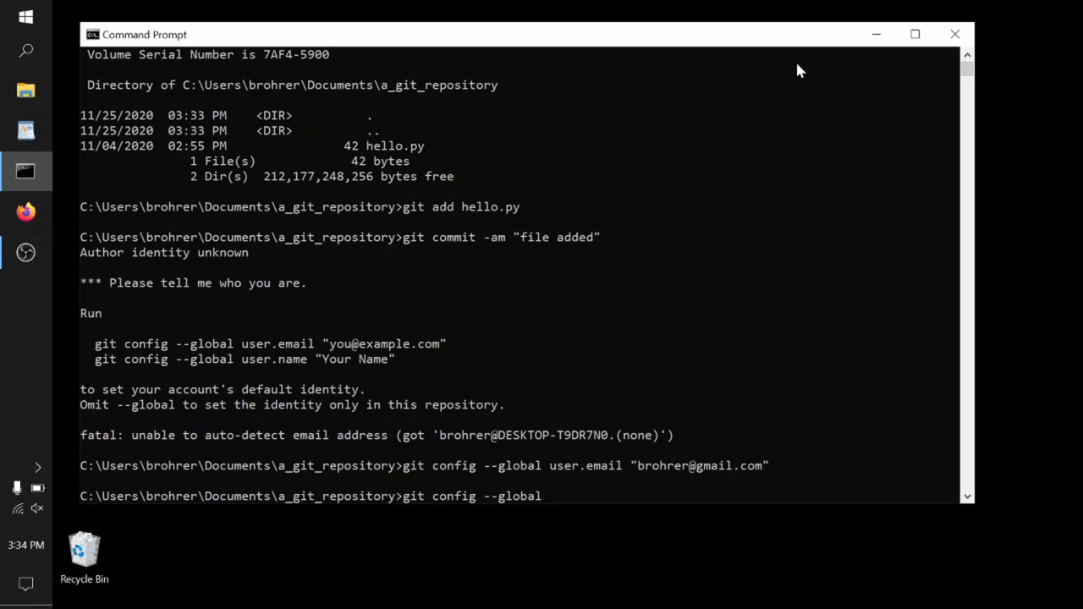
{"action": "type", "text": "user.name Brandon Rohrer\""}
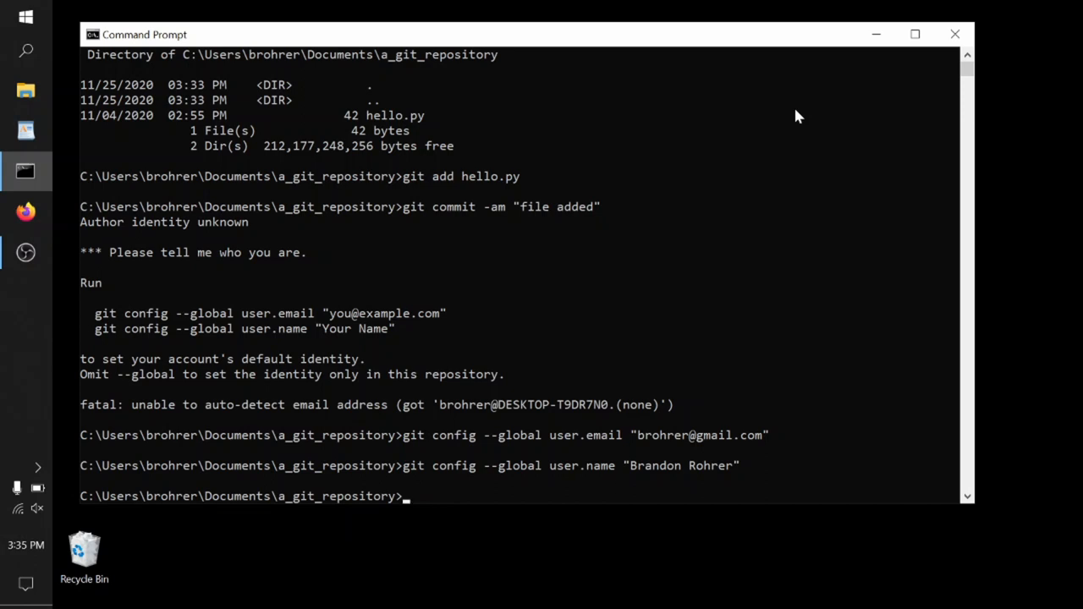
{"action": "type", "text": "git"}
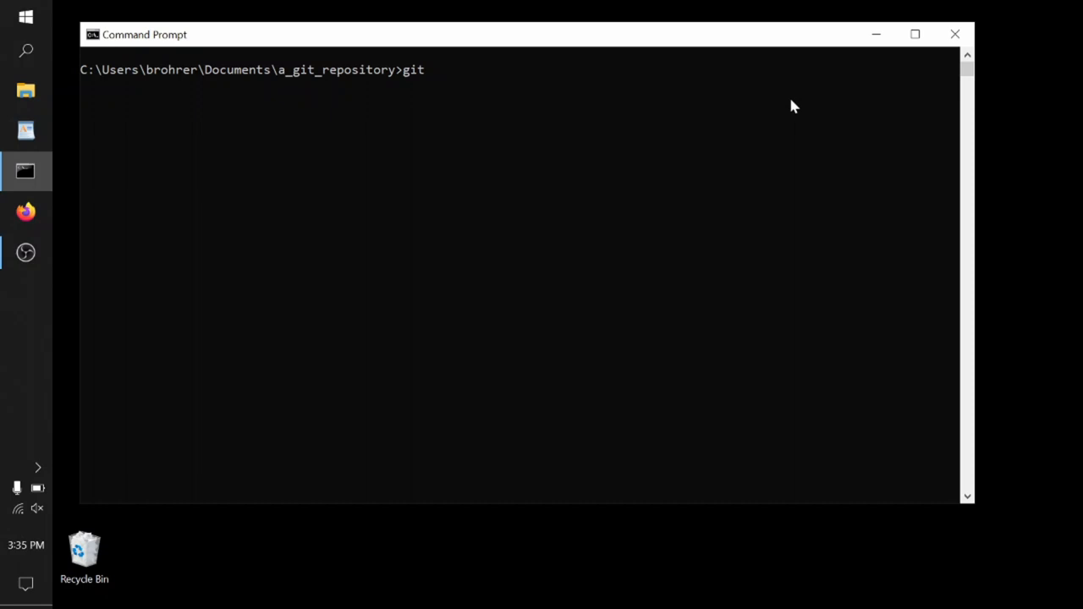
Step: Commit hello.py with git commit -am "file added", creating root commit b561580
{"action": "type", "text": "commit -am"}
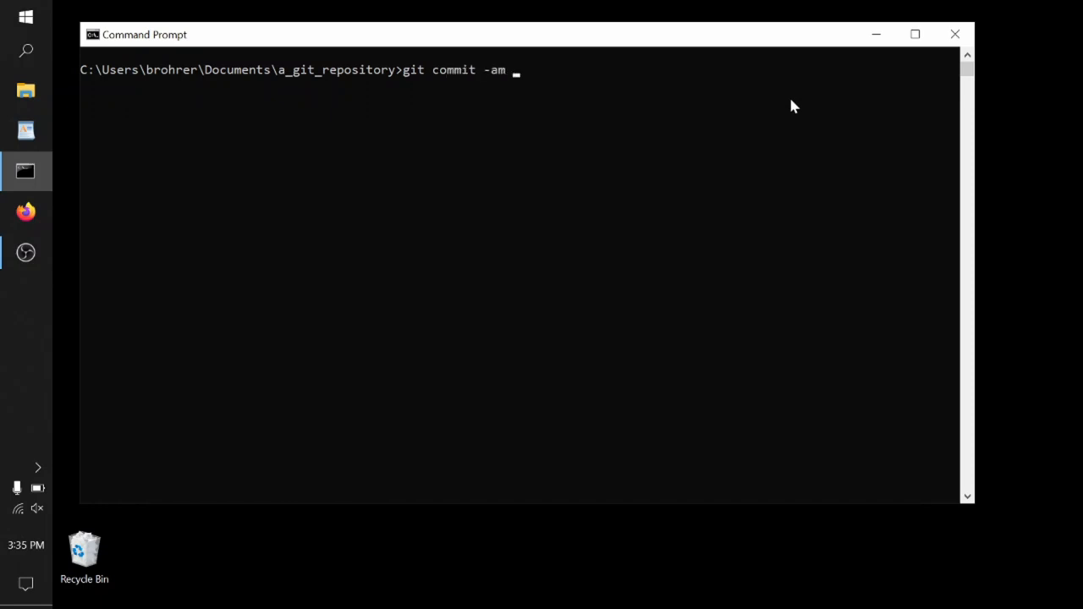
{"action": "type", "text": "\"file ad"}
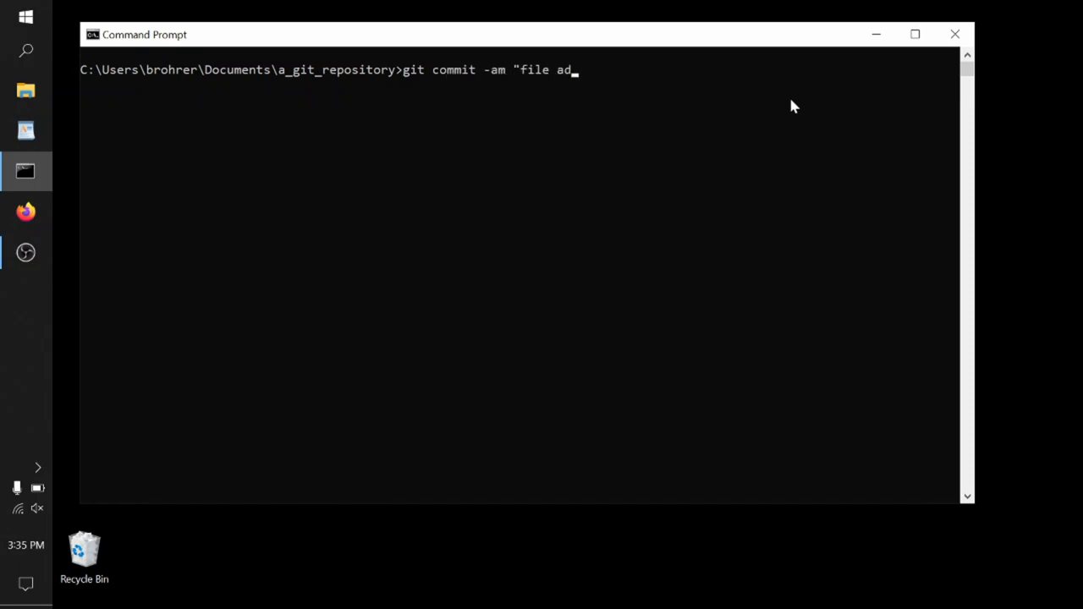
{"action": "type", "text": "ded\""}
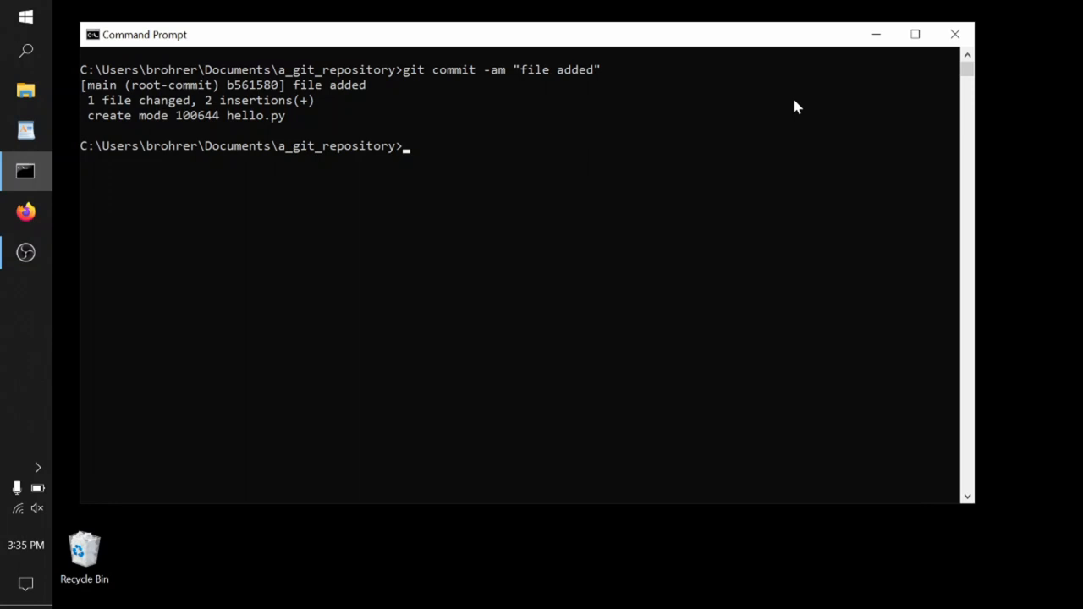
{"action": "type", "text": "git"}
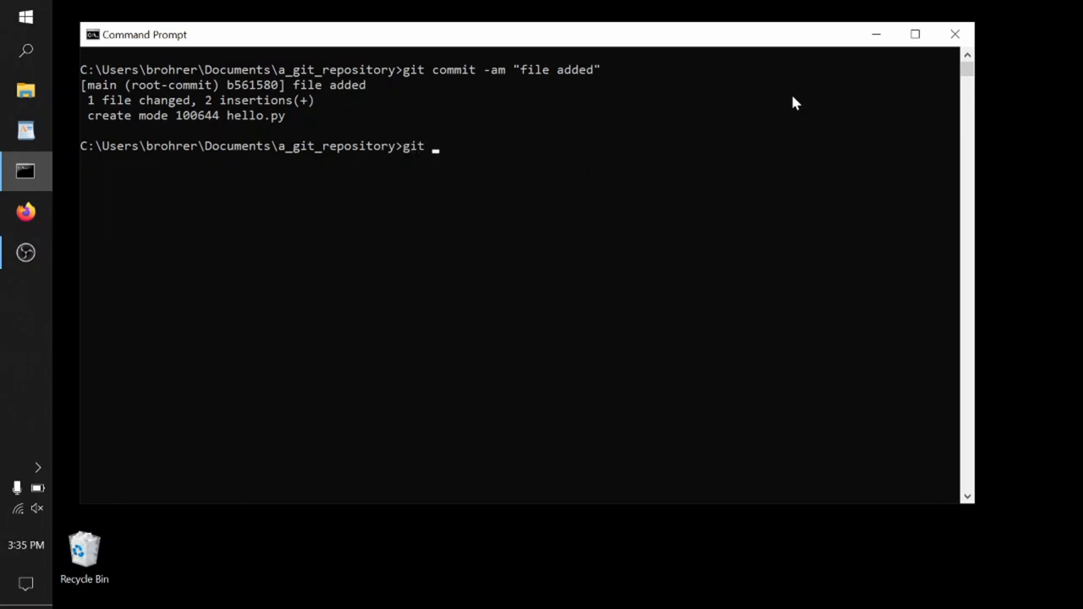
Step: Show git log listing the single "file added" commit and highlight its hash
{"action": "type", "text": "log"}
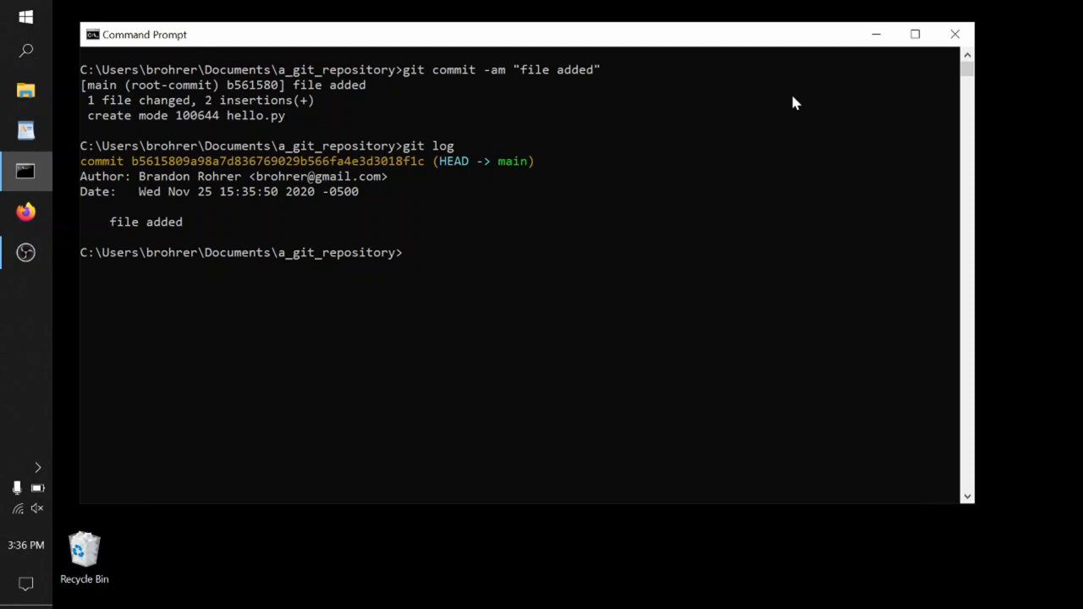
{"action": "mouse_move", "coordinate": [423, 173]}
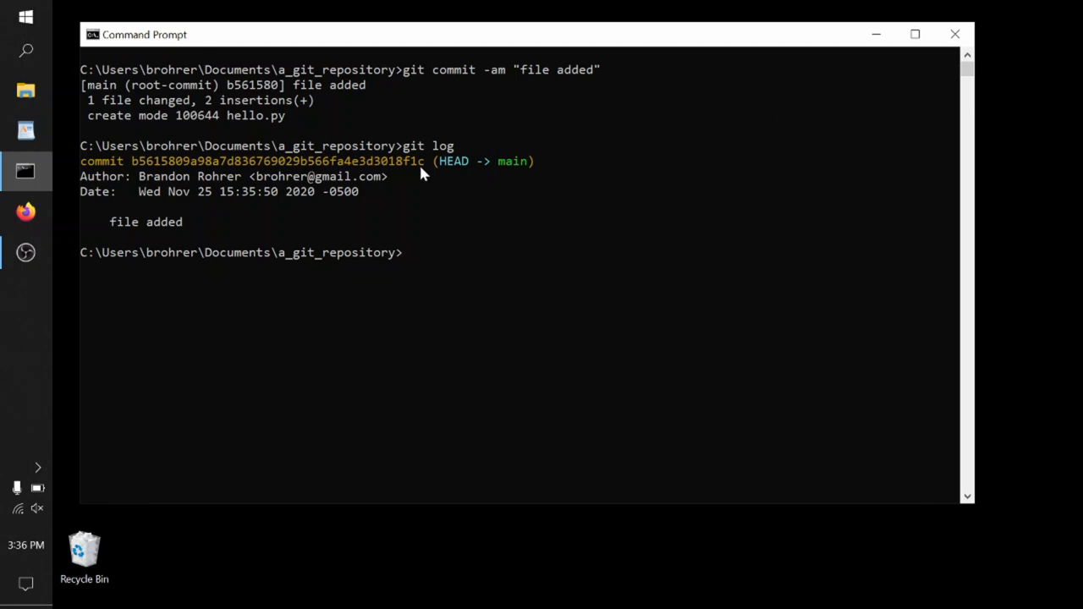
{"action": "left_click_drag", "start_coordinate": [132, 161], "coordinate": [427, 161]}
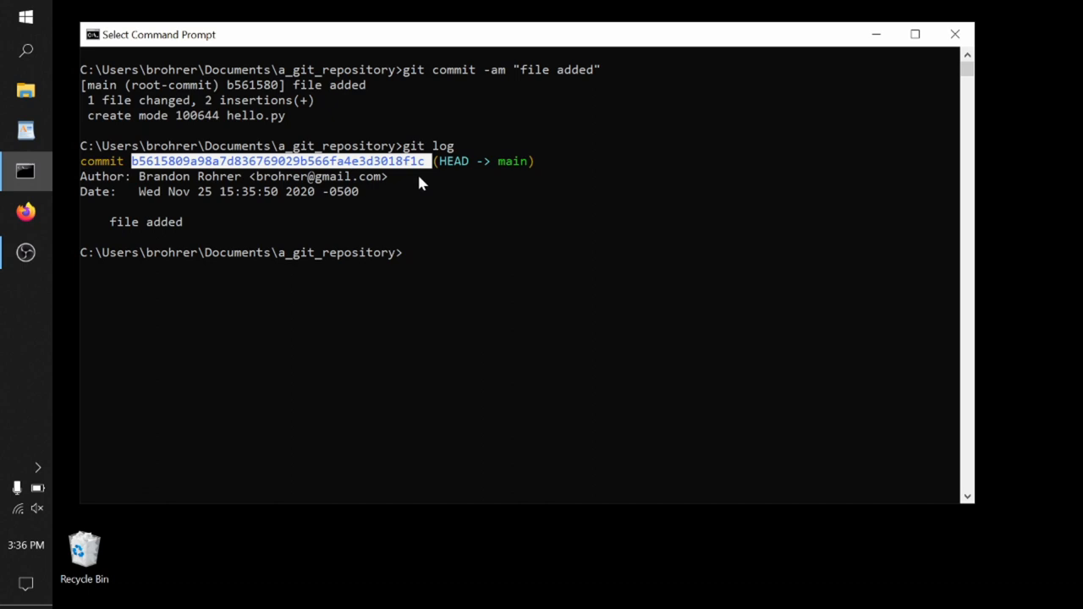
{"action": "left_click", "coordinate": [422, 178]}
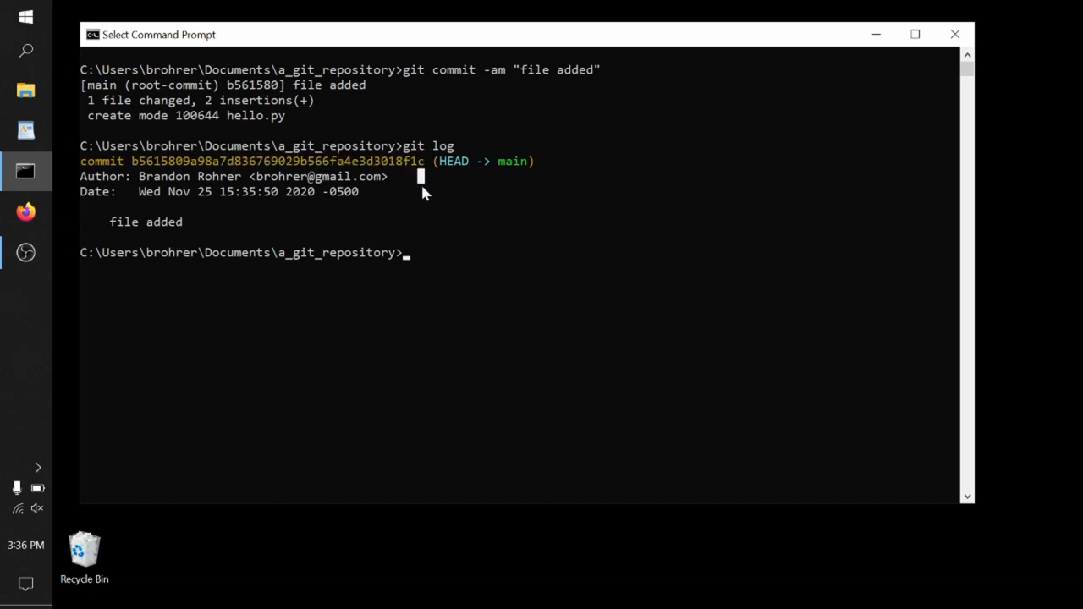
{"action": "mouse_move", "coordinate": [447, 281]}
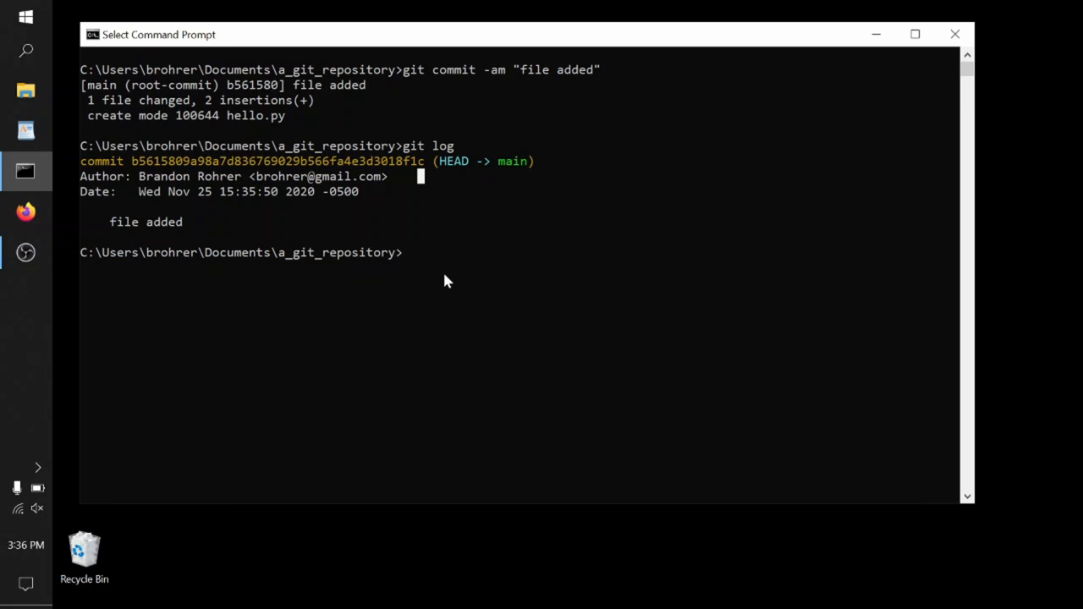
{"action": "mouse_move", "coordinate": [955, 34]}
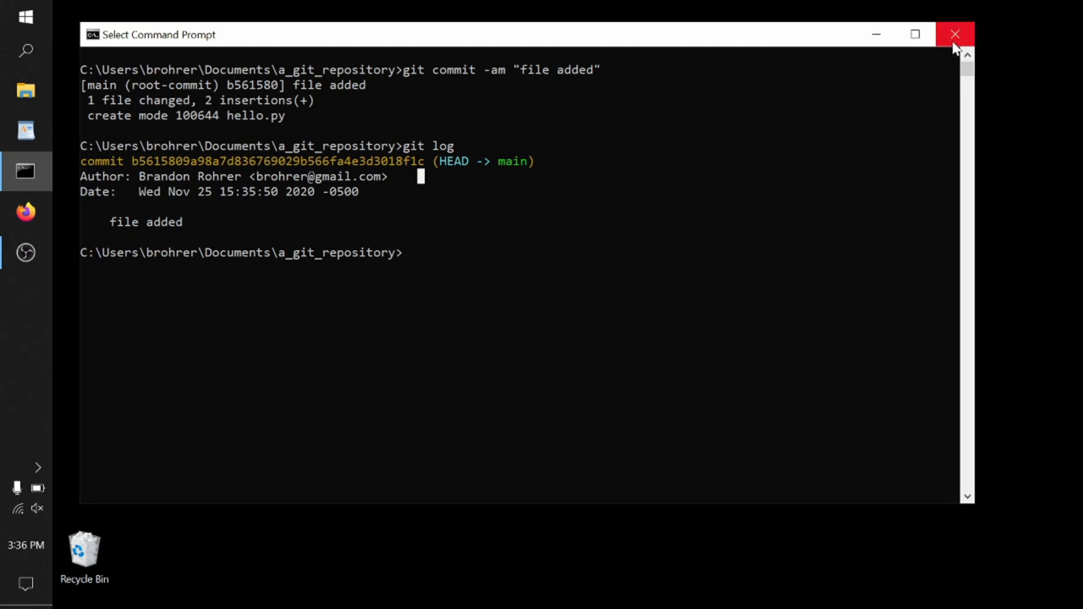
{"action": "mouse_move", "coordinate": [955, 33]}
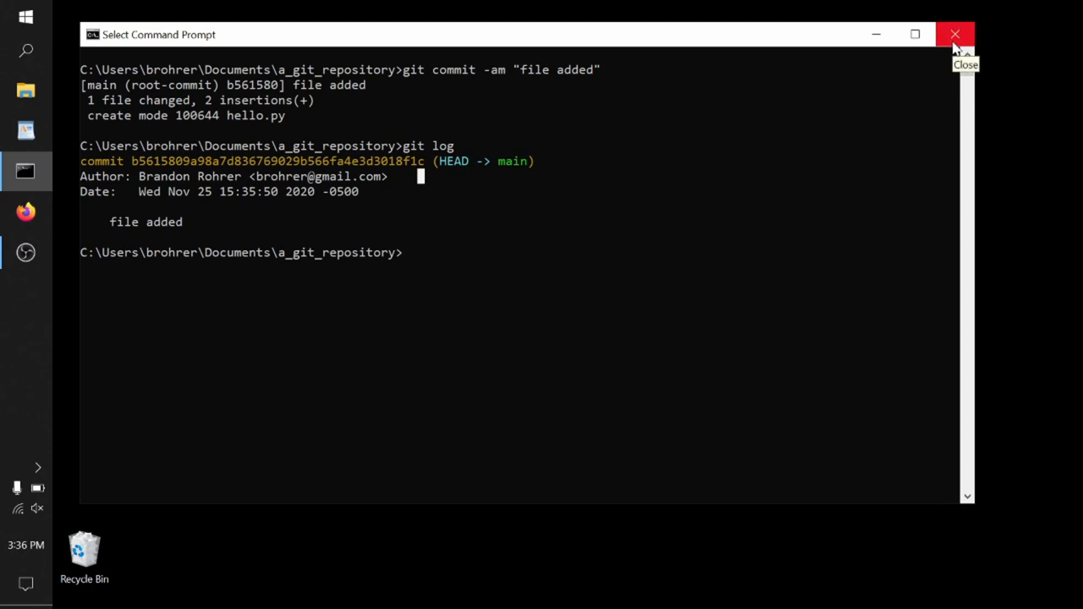